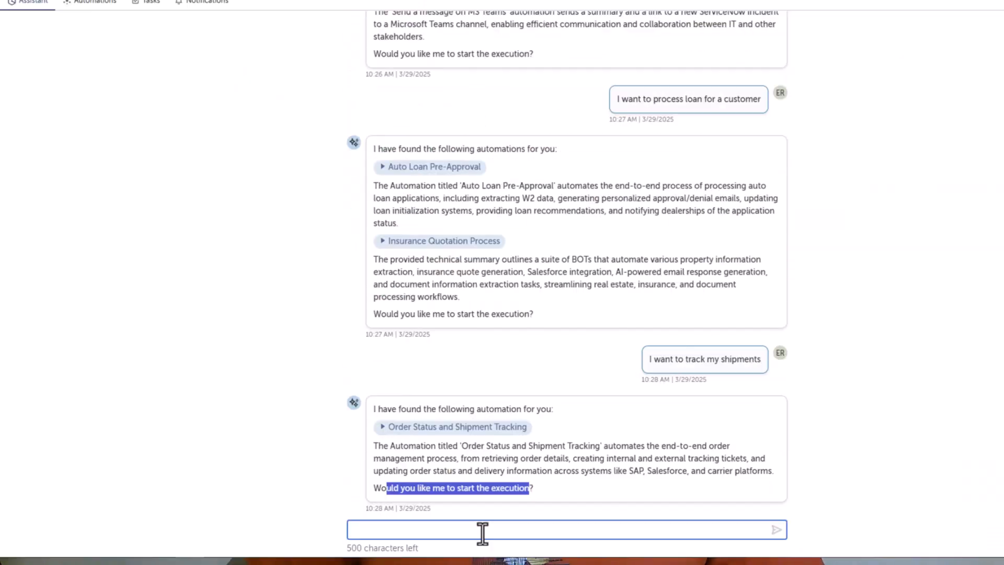
# Start a new Co-Pilot assistant conversation showing the welcome greeting and suggested prompts
pyautogui.write('Yes, p')
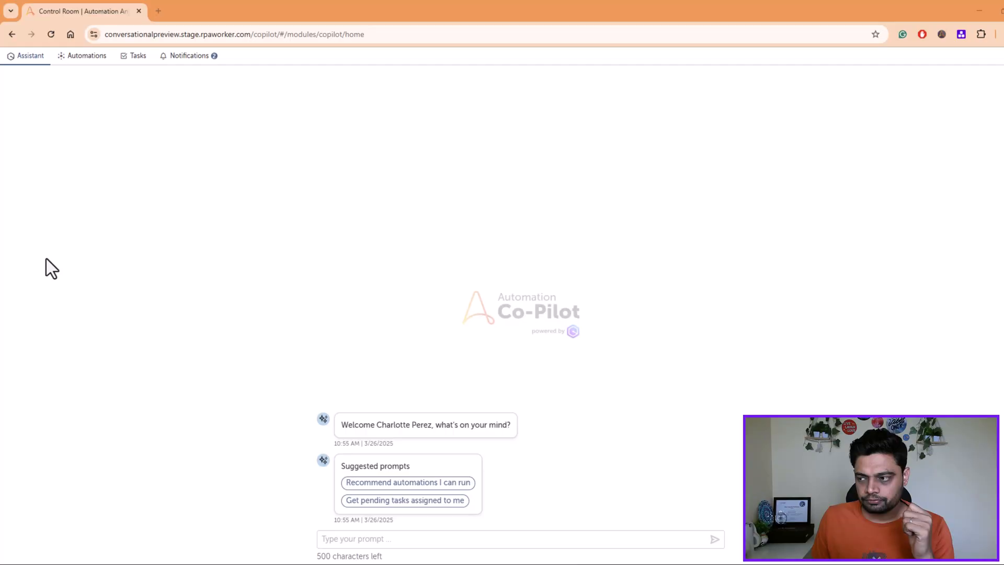
pyautogui.moveTo(34, 277)
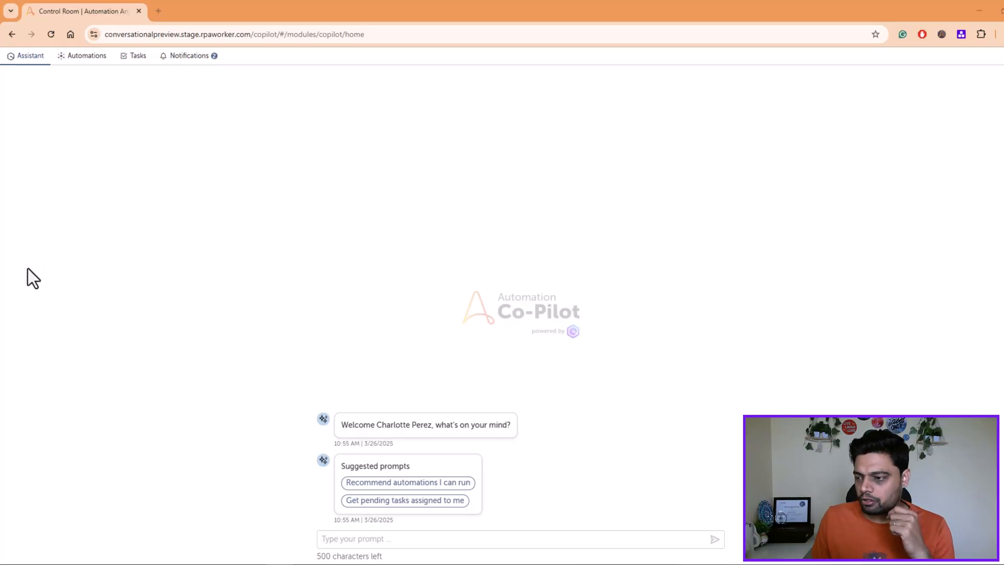
pyautogui.moveTo(213, 166)
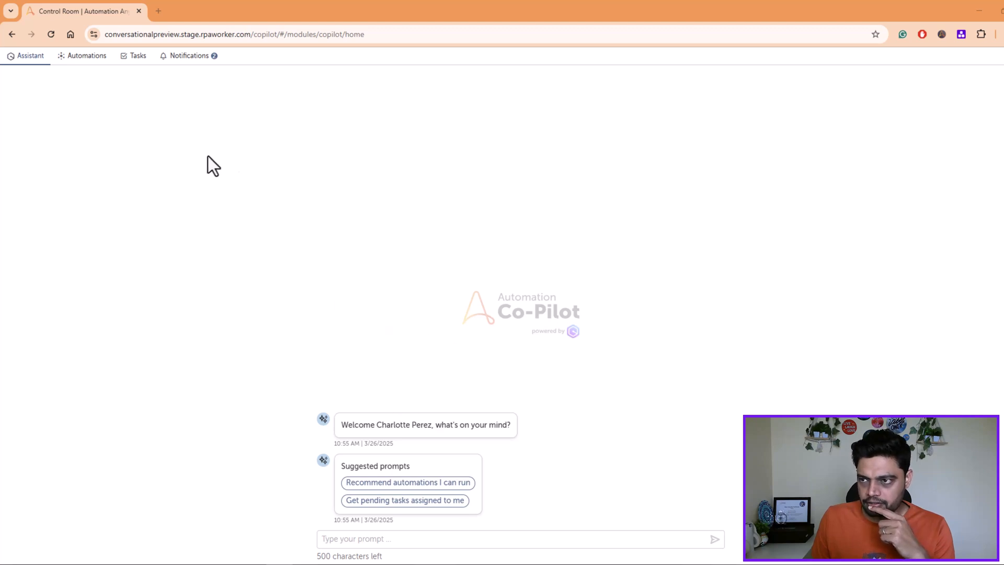
pyautogui.moveTo(298, 305)
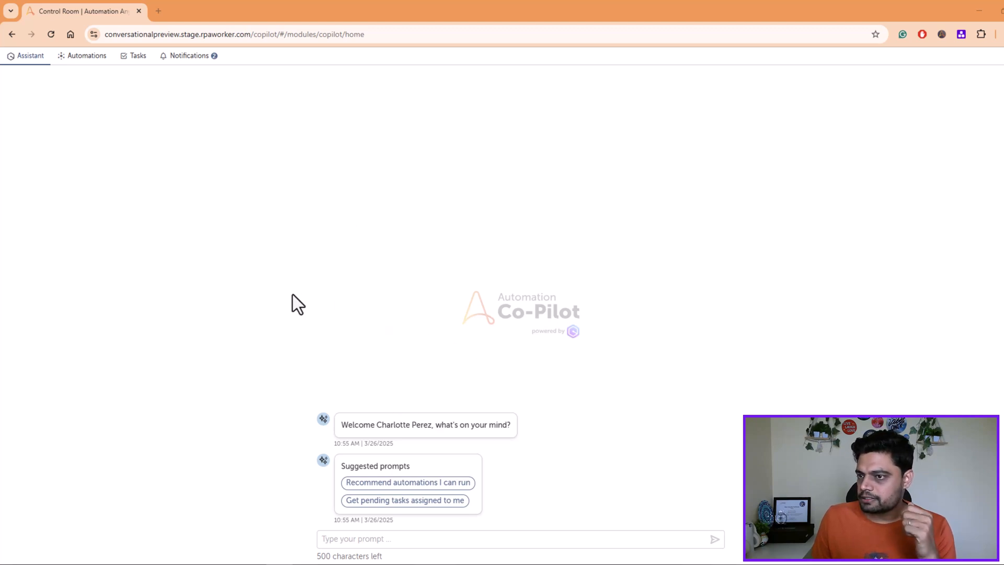
pyautogui.moveTo(545, 357)
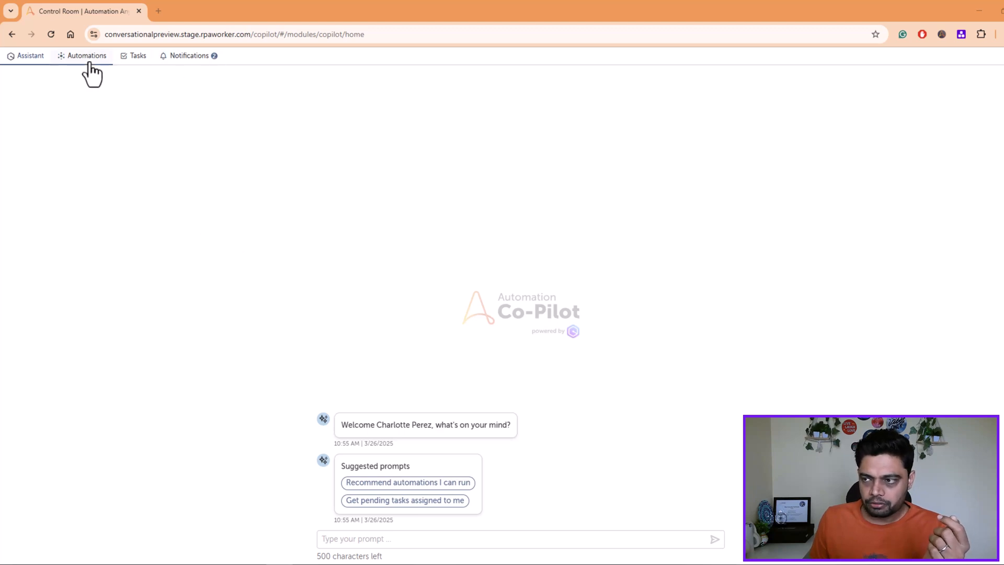
# Show the Automations tab listing automations such as Auto Loan Pre-Approval
pyautogui.click(86, 55)
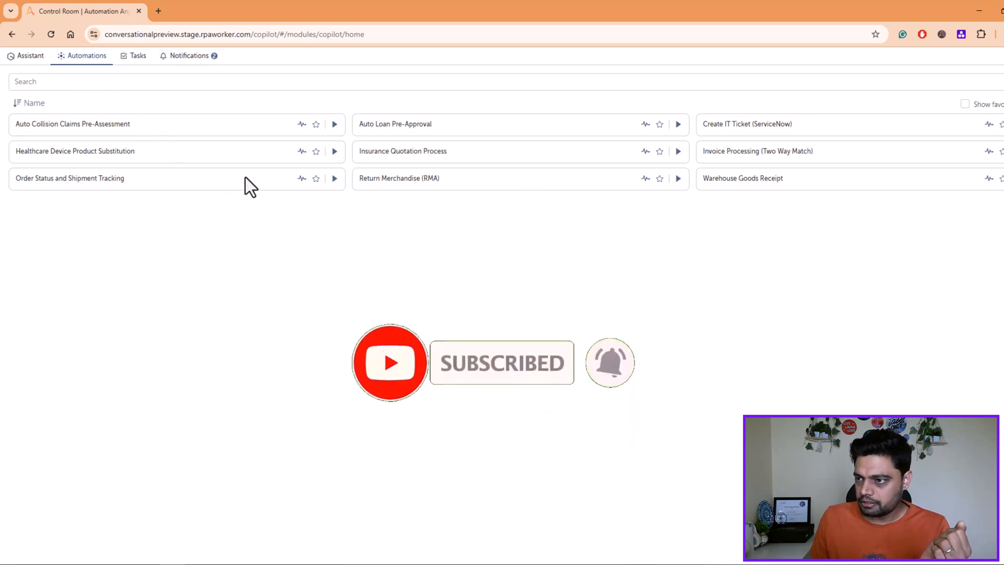
pyautogui.moveTo(274, 138)
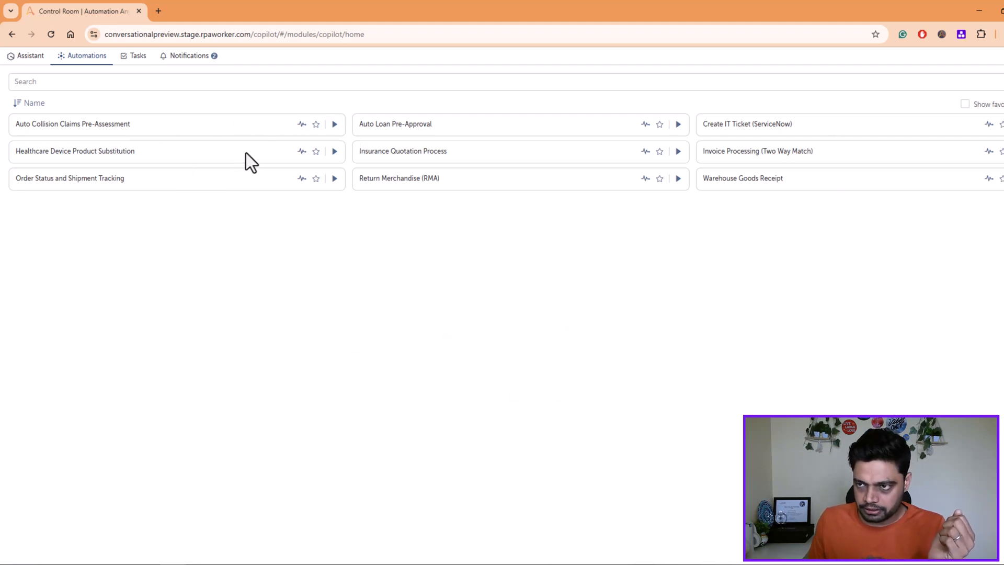
# Back in the assistant chat, send the 'Get pending tasks assigned to me' prompt
pyautogui.click(31, 55)
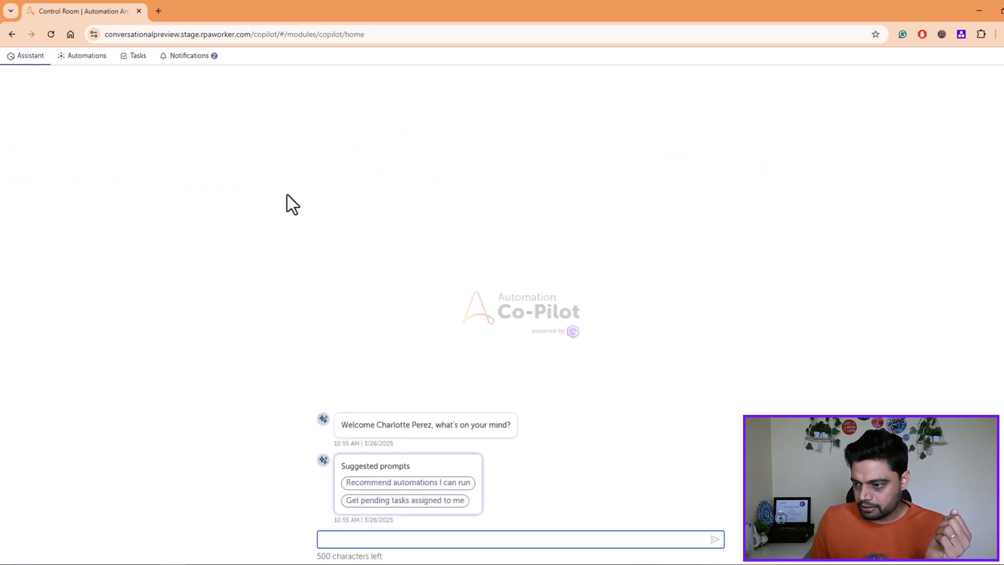
pyautogui.moveTo(391, 445)
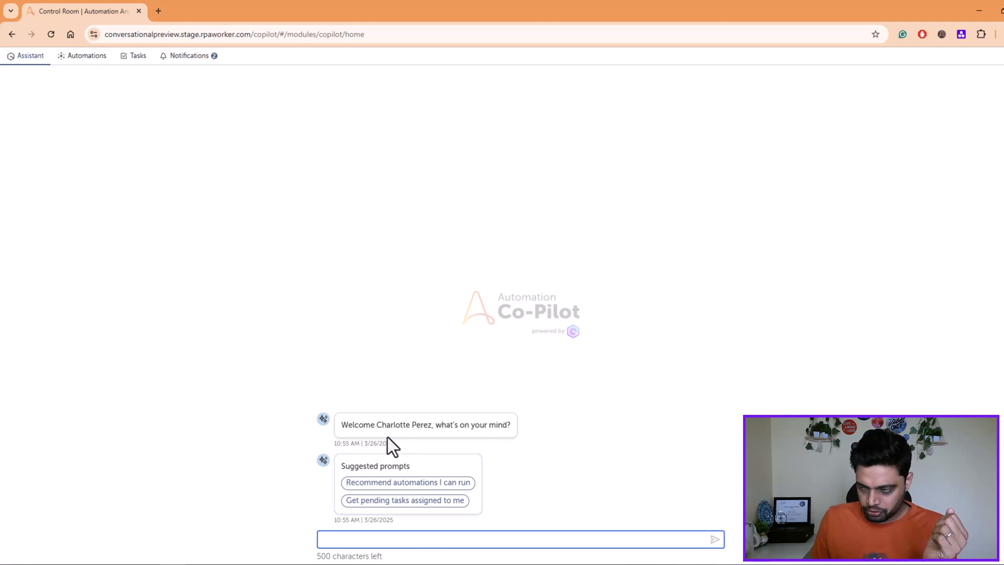
pyautogui.tripleClick(420, 424)
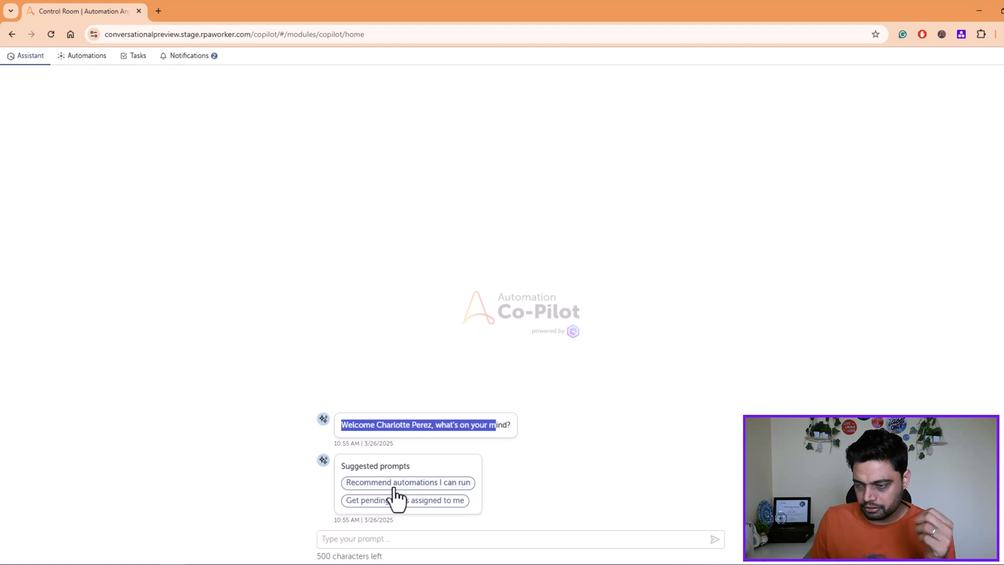
pyautogui.moveTo(432, 490)
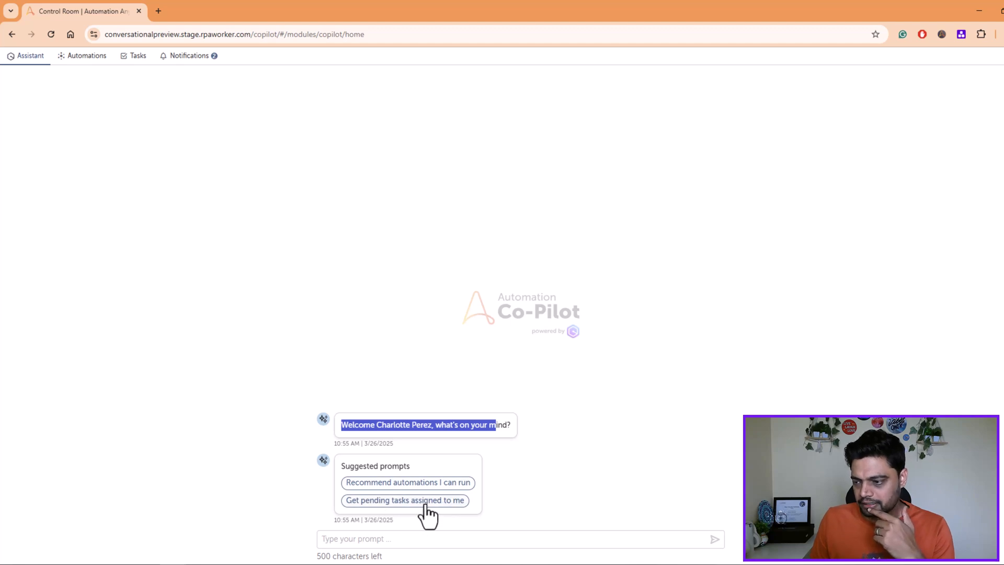
pyautogui.moveTo(432, 515)
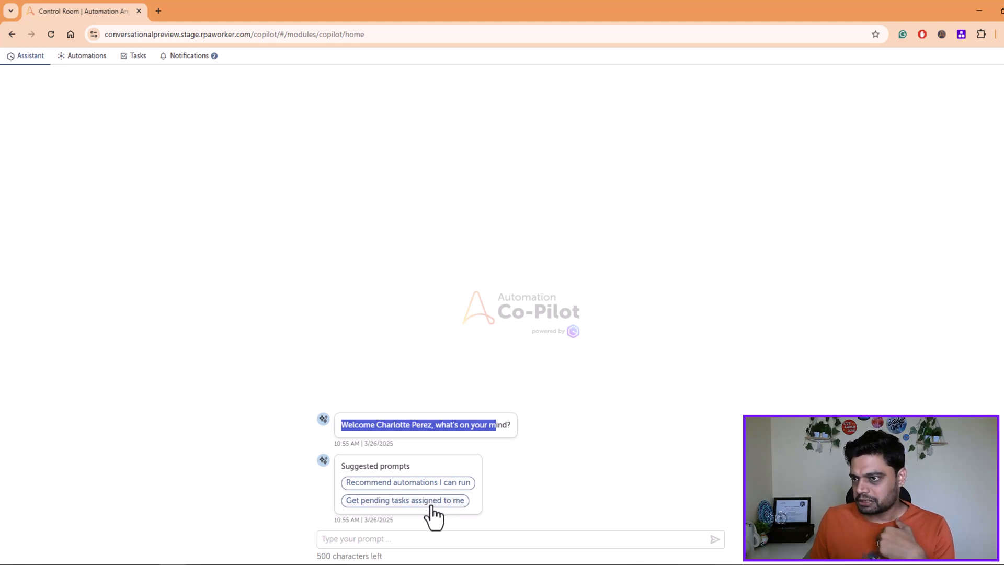
pyautogui.click(404, 500)
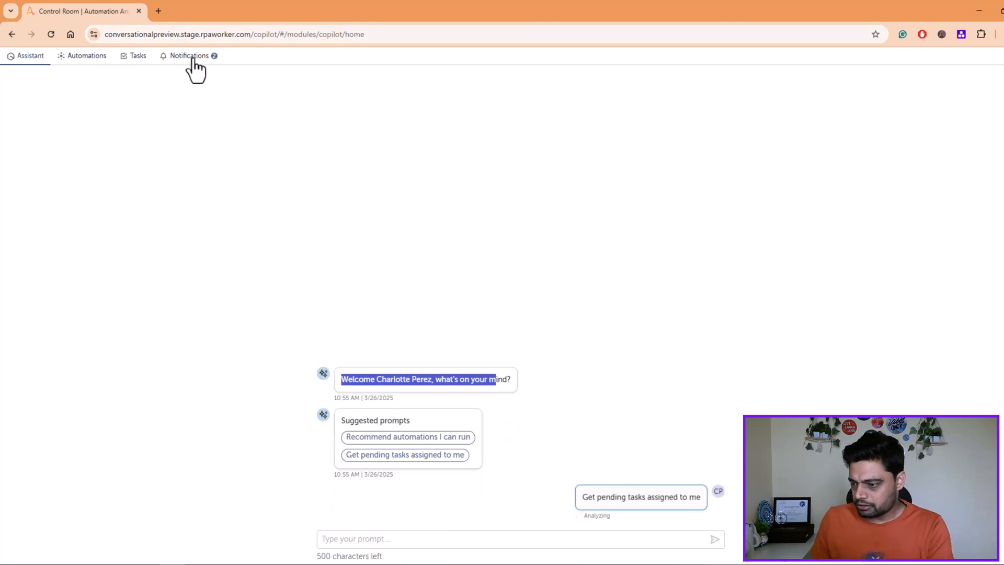
pyautogui.moveTo(466, 377)
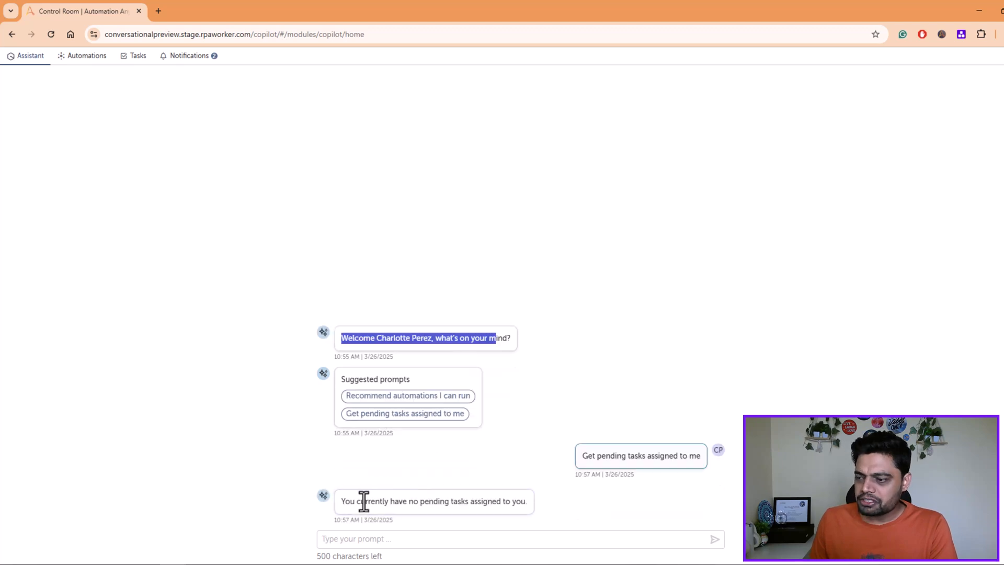
pyautogui.moveTo(422, 400)
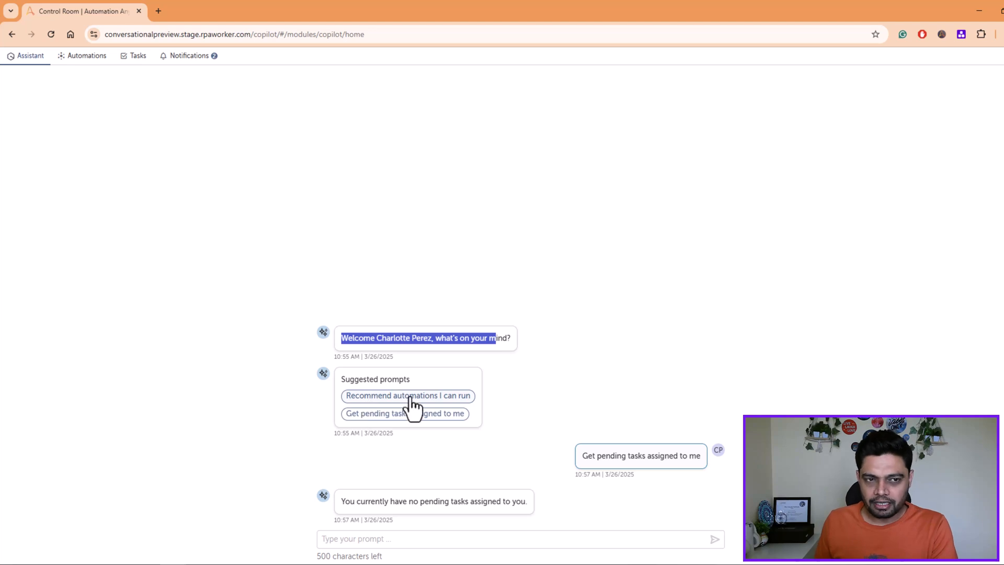
# Ask for recommended runnable automations and scroll through the suggestions
pyautogui.click(407, 395)
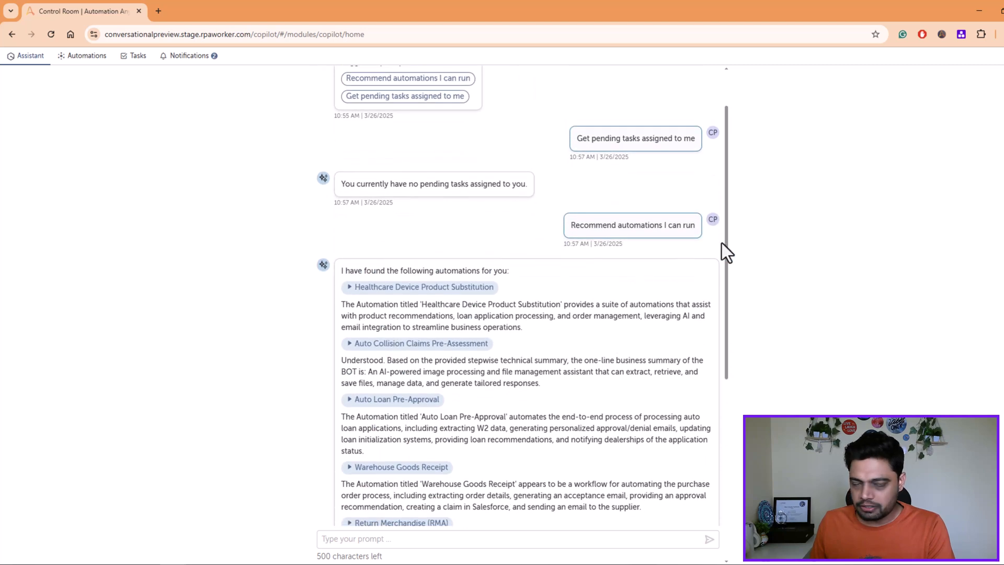
pyautogui.moveTo(516, 296)
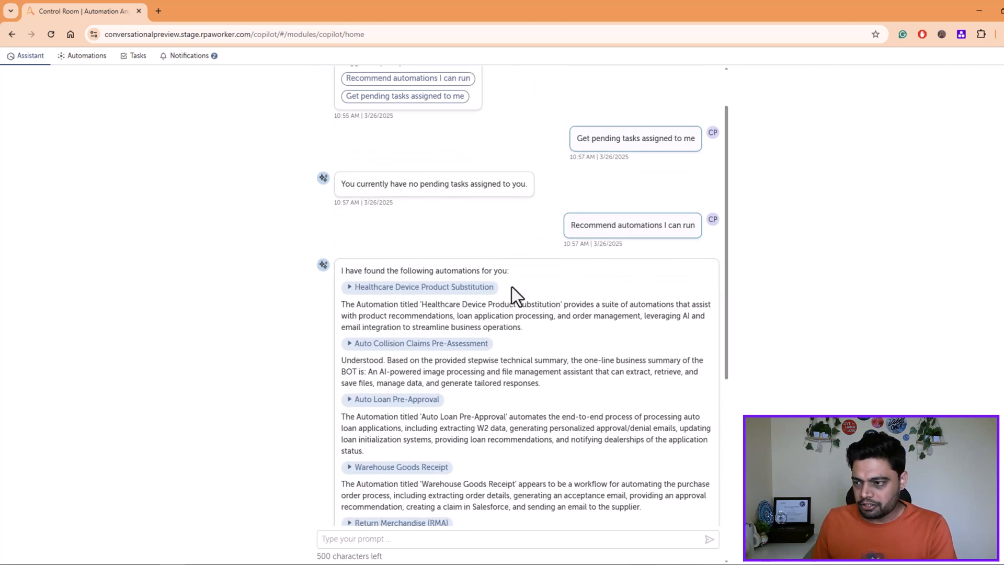
pyautogui.moveTo(397, 399)
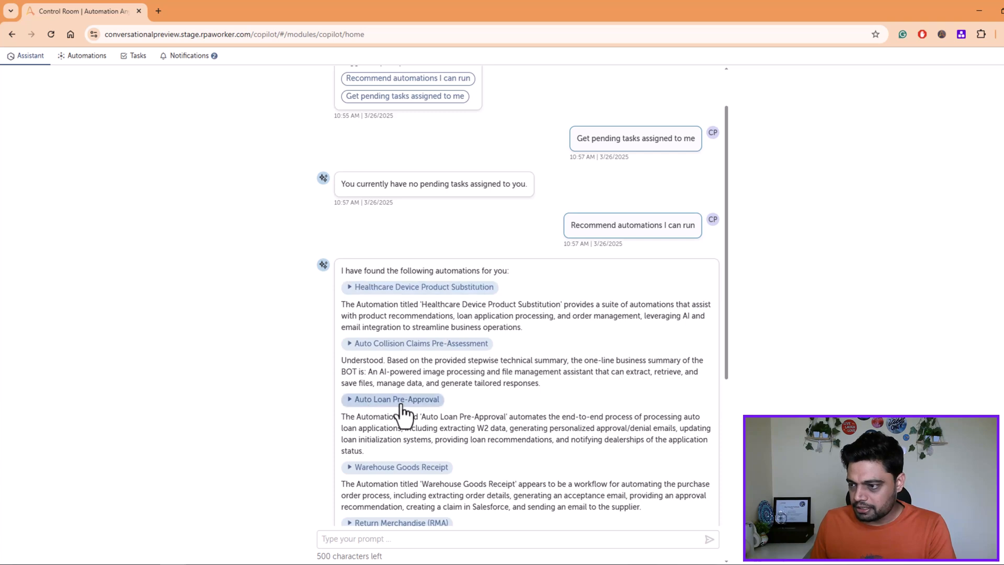
pyautogui.moveTo(341, 417); pyautogui.dragTo(362, 427)
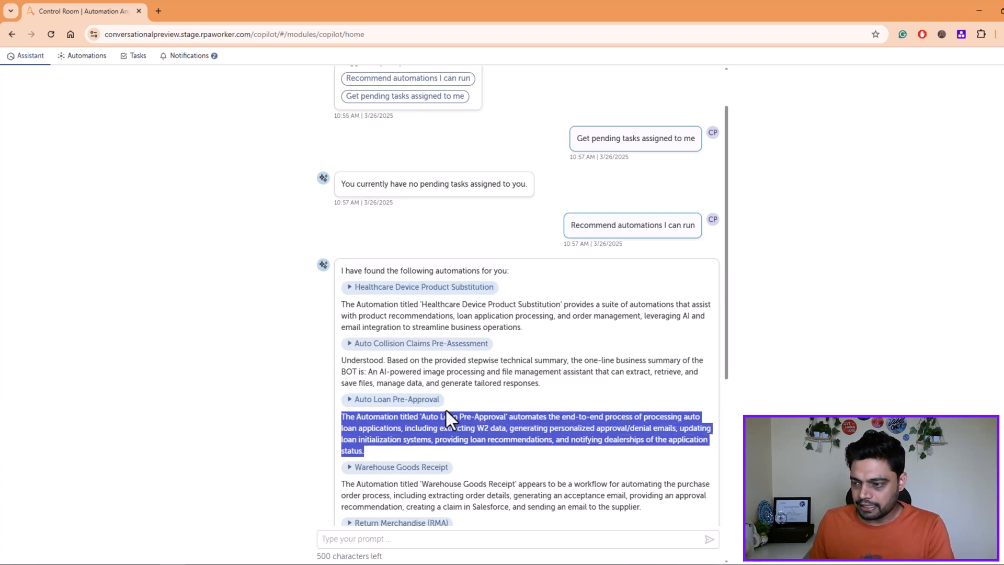
pyautogui.scroll(-3)
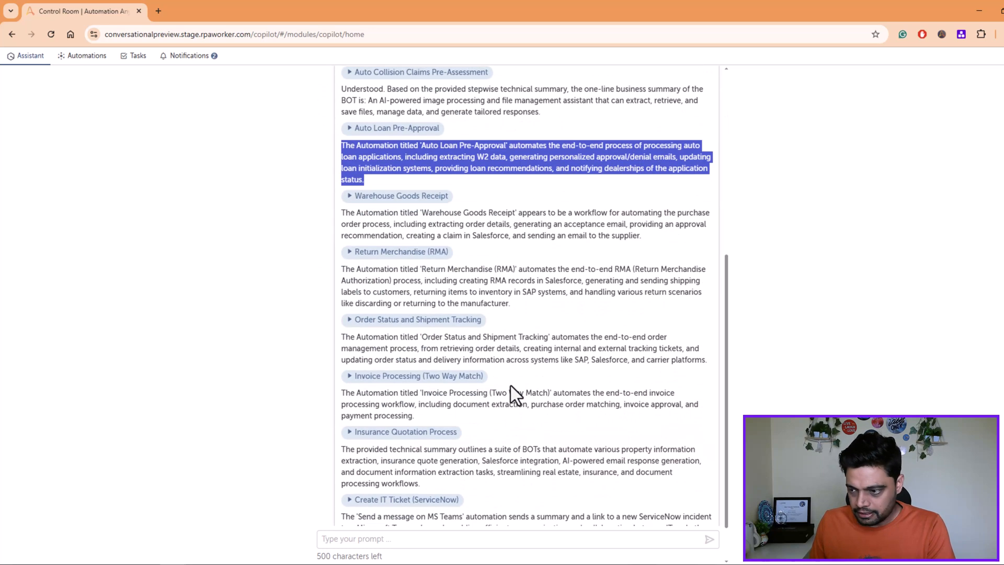
pyautogui.scroll(-3)
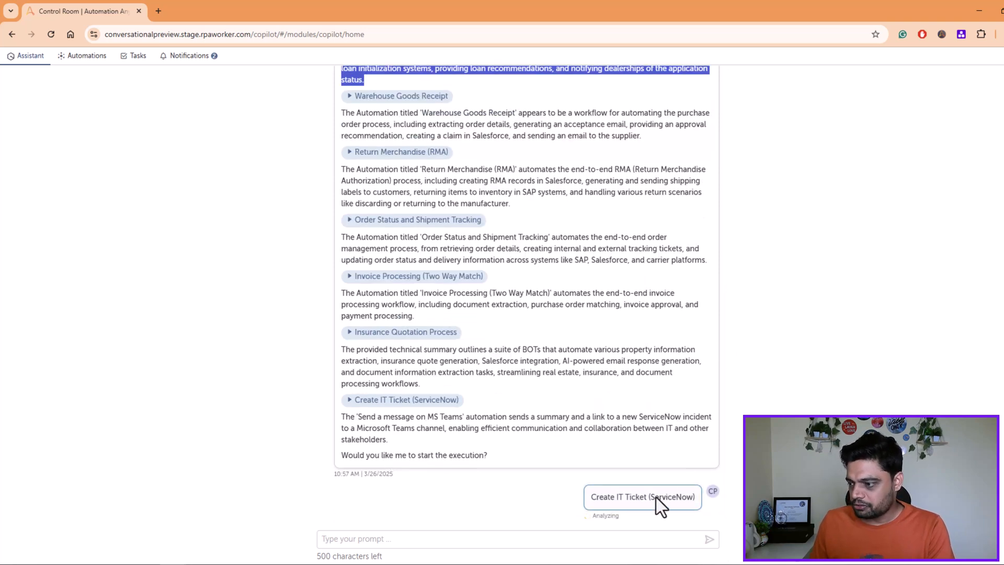
pyautogui.moveTo(701, 508)
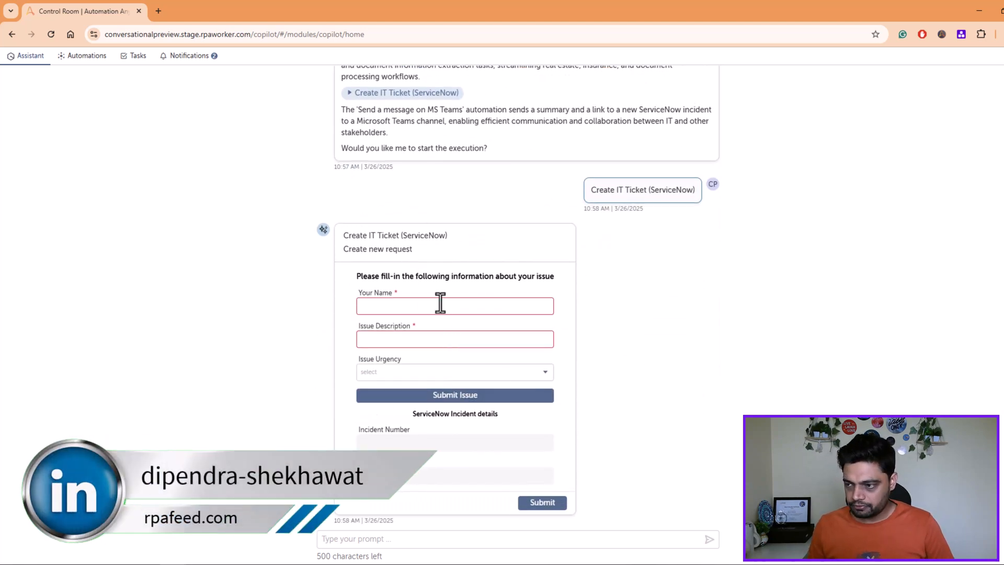
# Enter the requester and describe the VPN connection issue in the ticket form
pyautogui.click(455, 305)
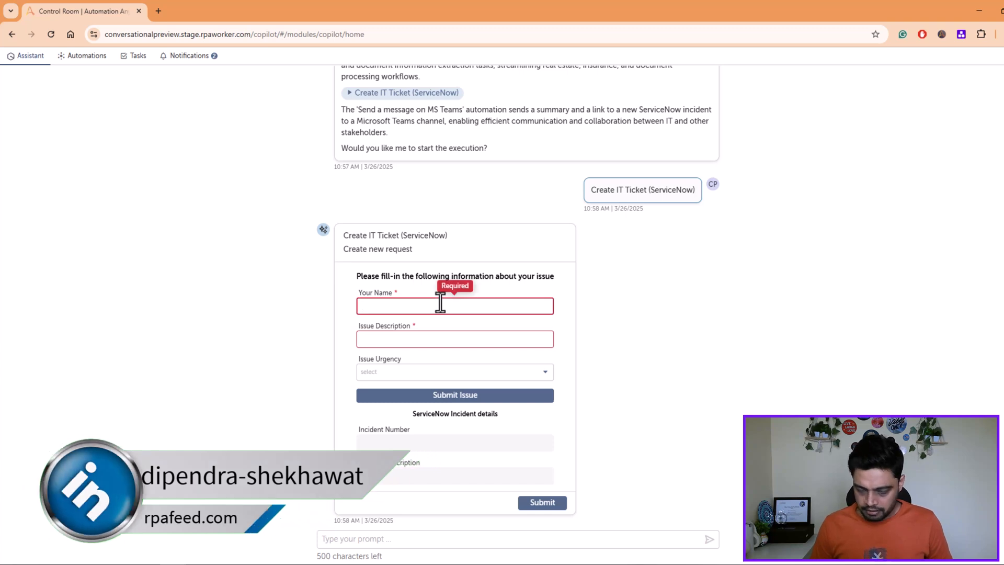
pyautogui.write('DS')
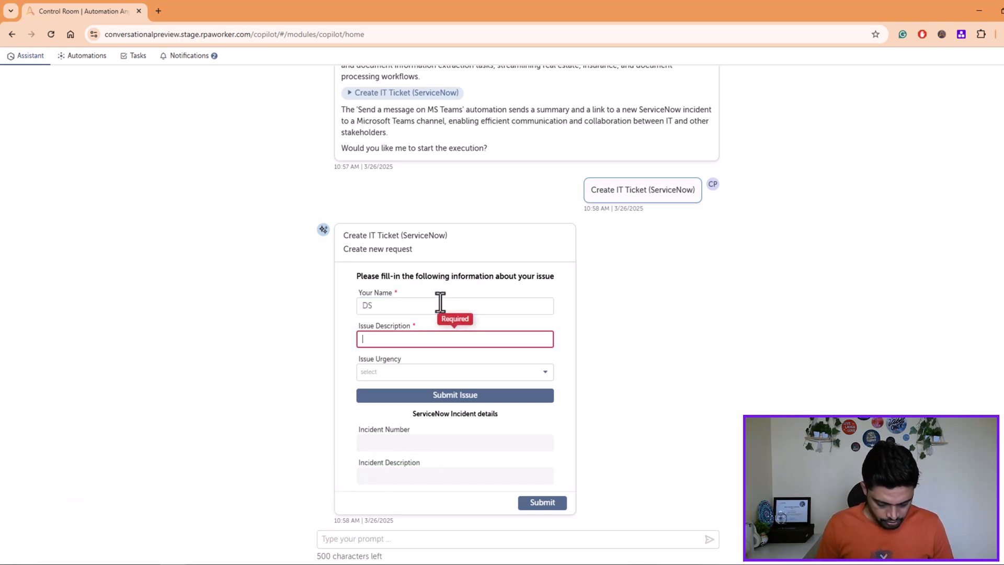
pyautogui.write('I am')
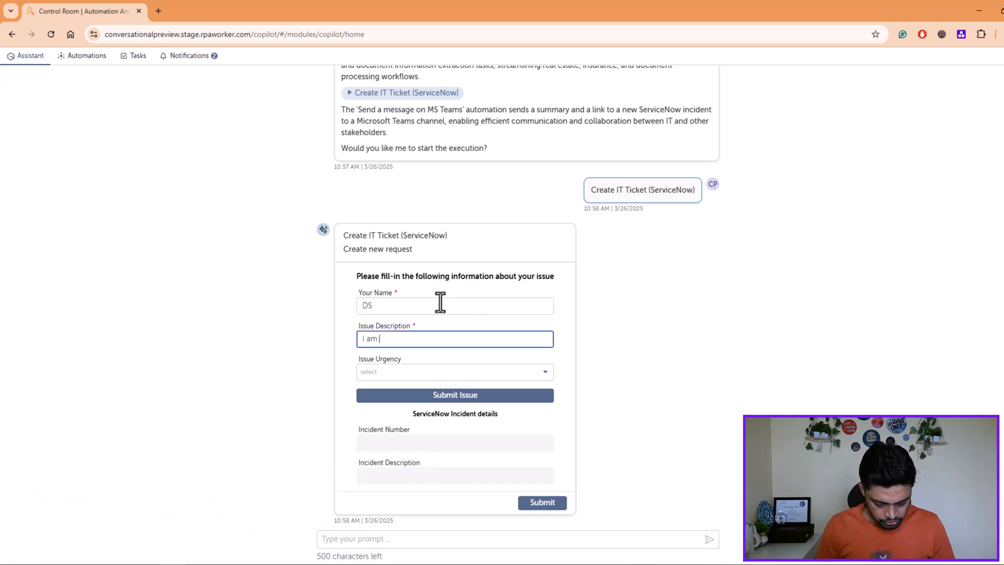
pyautogui.write('facing issue to')
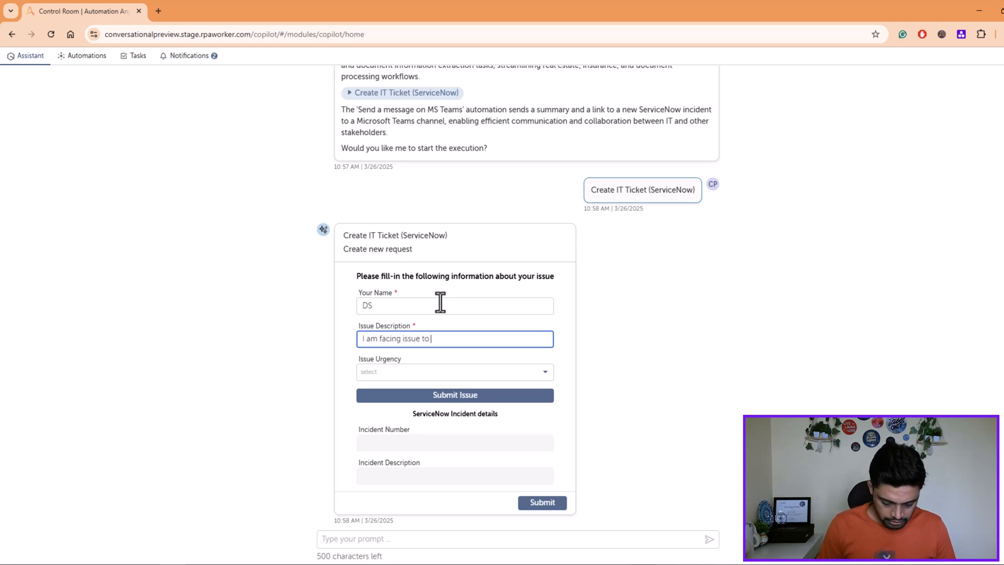
pyautogui.write('c')
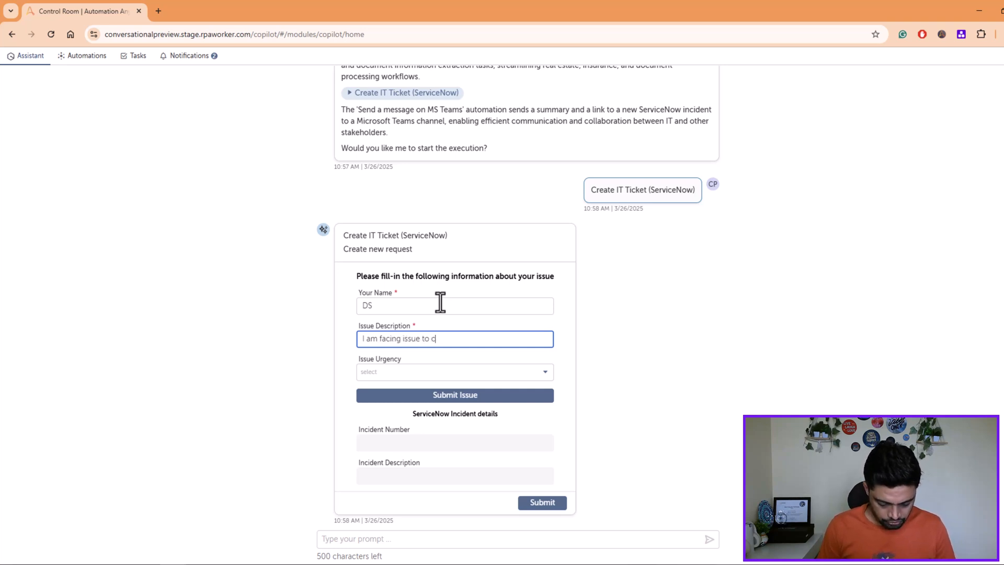
pyautogui.write('onnect to')
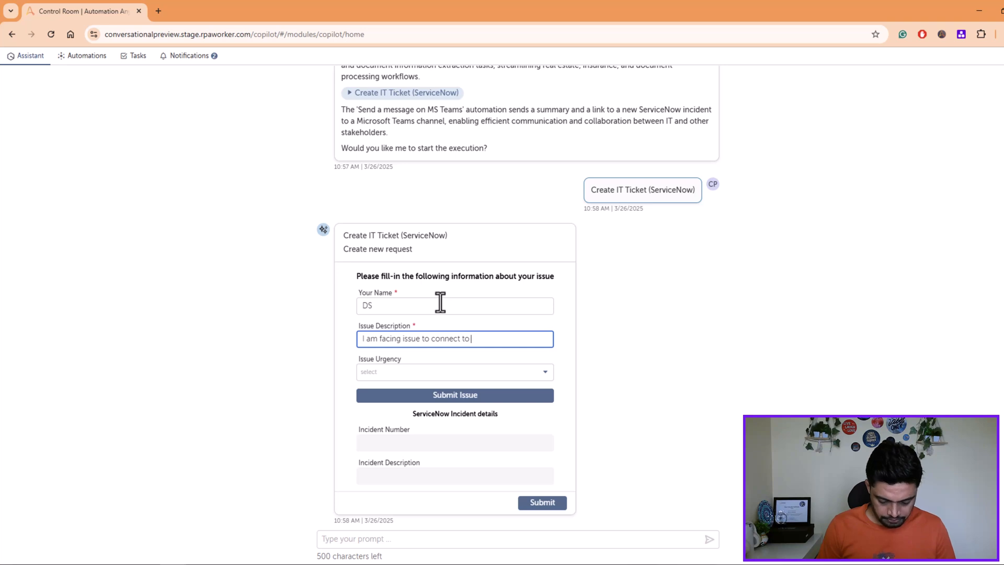
pyautogui.write('a VP')
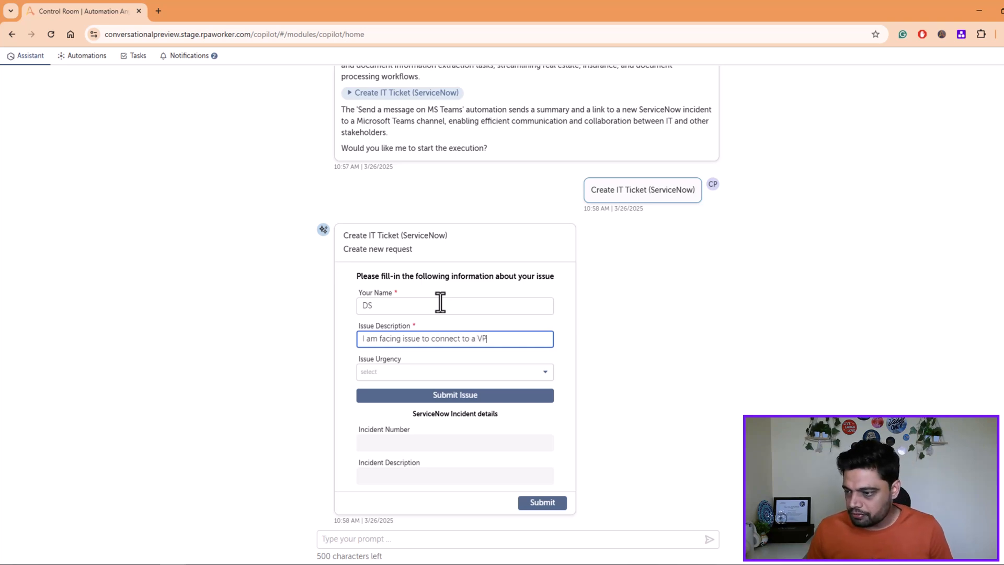
# Set urgency to '1 - High', submit, and select returned incident INC0010028
pyautogui.click(454, 371)
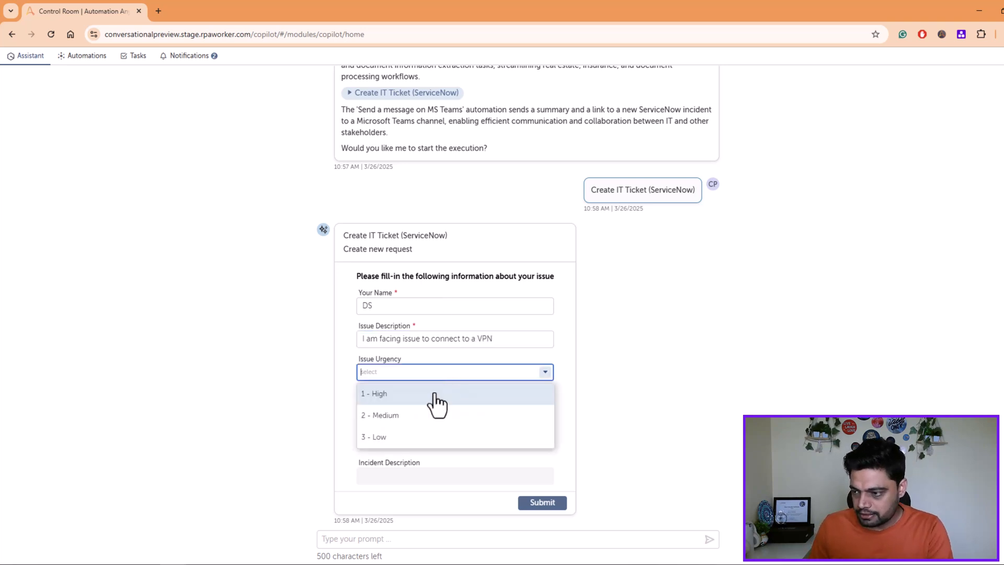
pyautogui.click(374, 393)
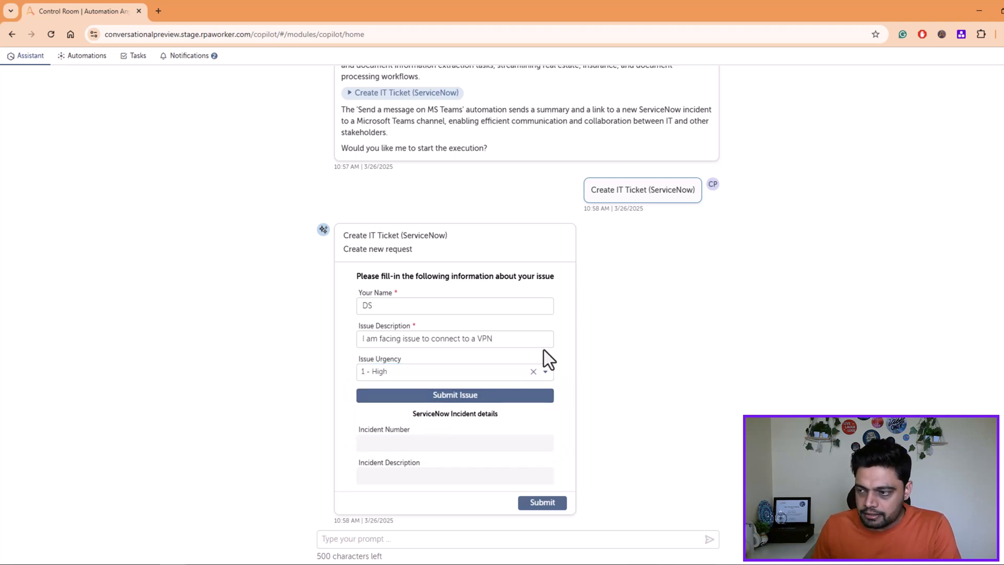
pyautogui.click(454, 394)
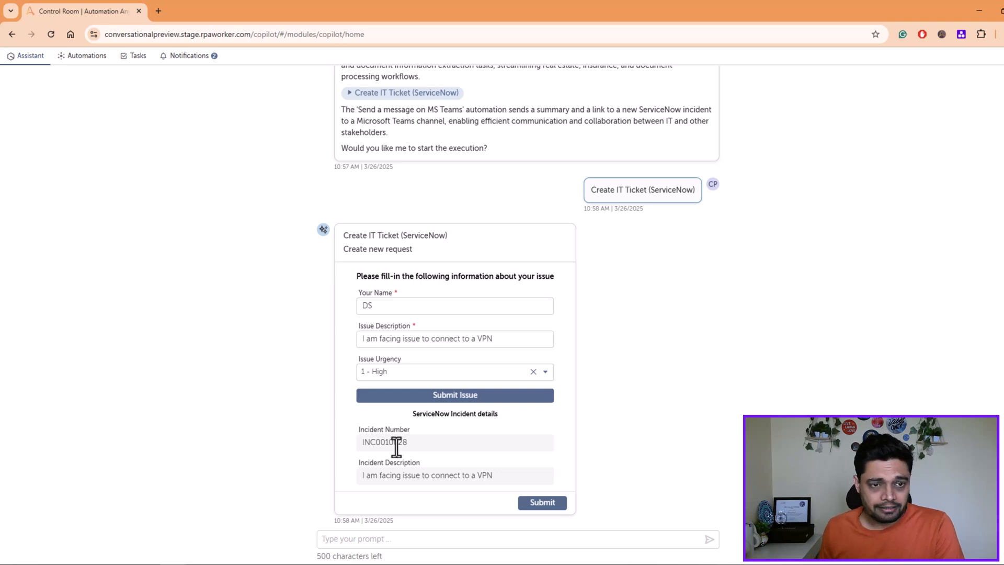
pyautogui.doubleClick(384, 442)
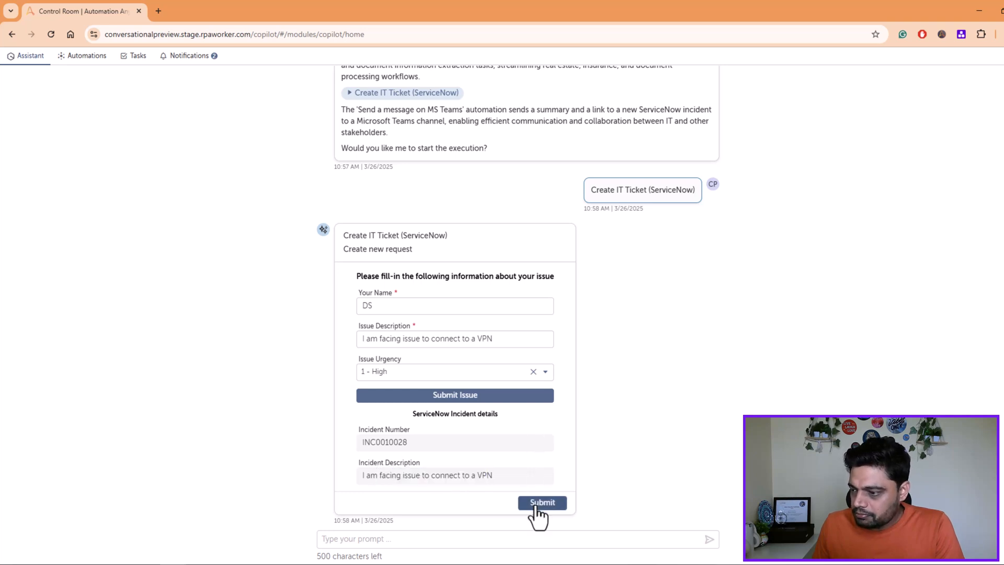
# Submit the ticket form and scroll to see request 224 reported Completed
pyautogui.click(543, 502)
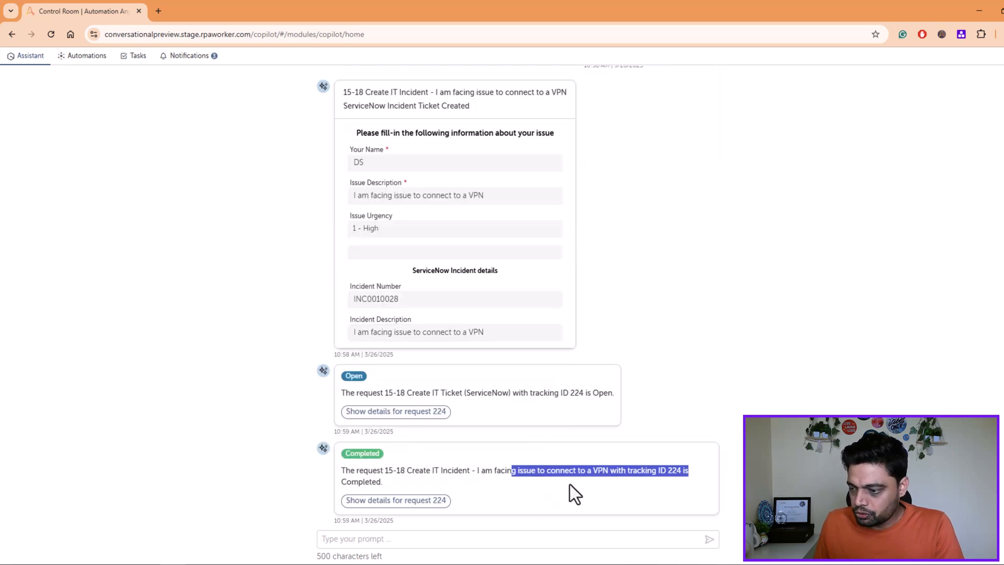
pyautogui.scroll(-3)
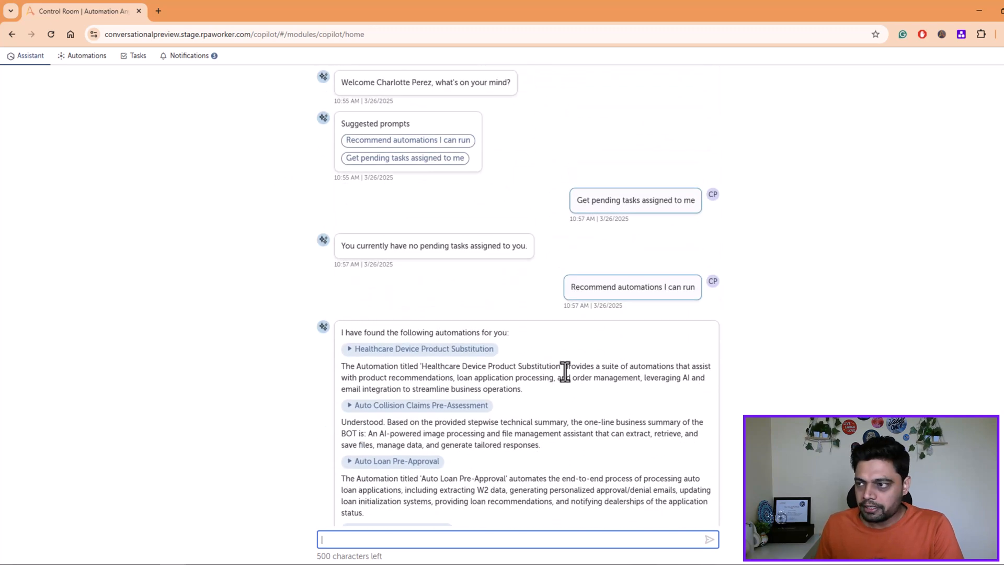
pyautogui.moveTo(325, 82)
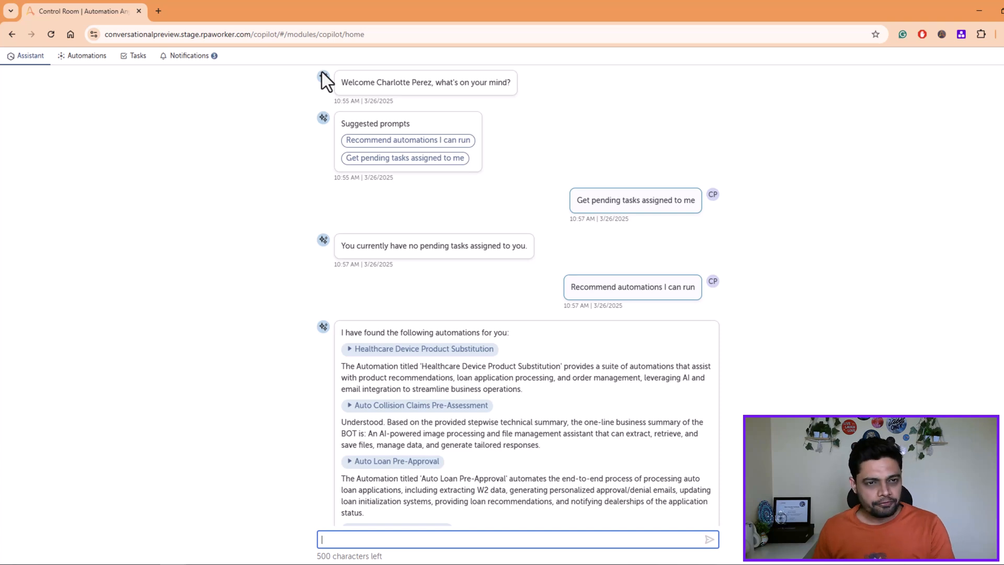
pyautogui.moveTo(194, 134)
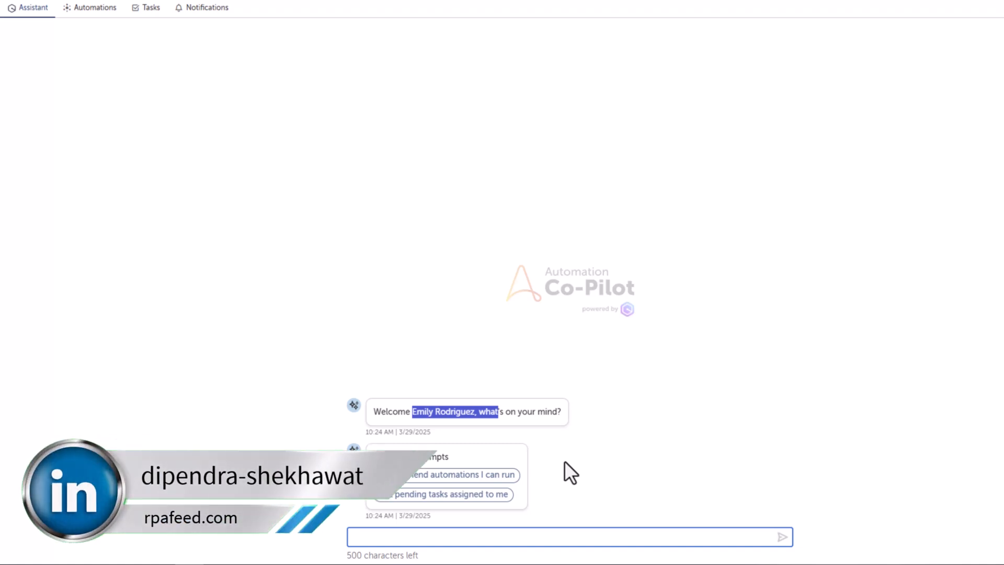
# Send the laptop ticket request, reply 'I am facing slow down issue', and begin a loan prompt
pyautogui.write('I have a problem with my laptop, please create a ticket')
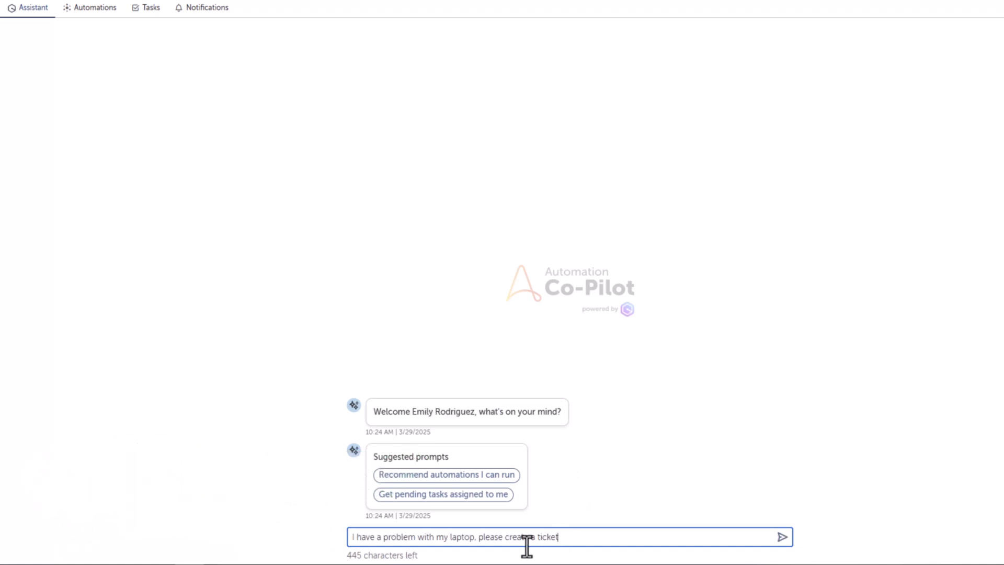
pyautogui.click(782, 536)
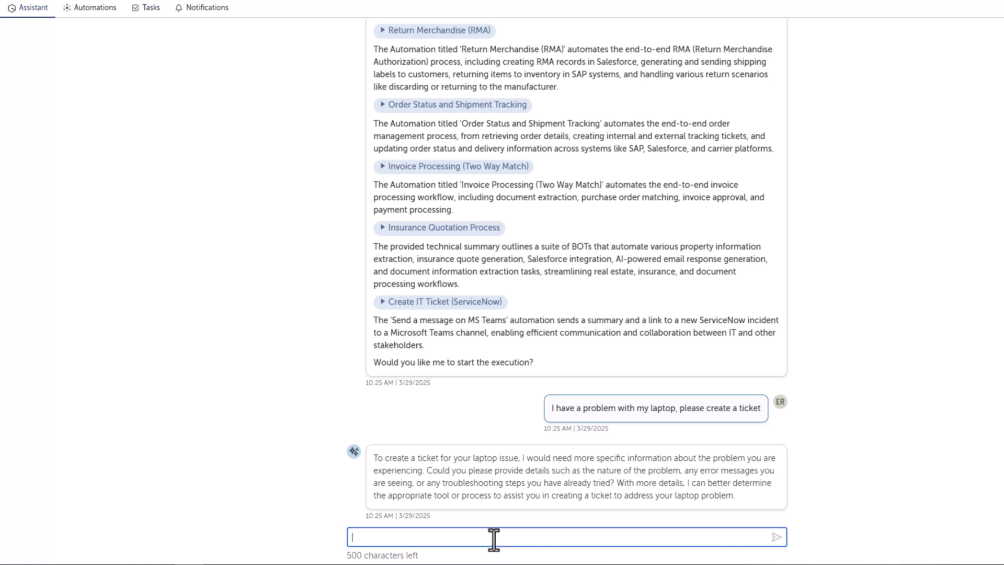
pyautogui.write('I am facing slow')
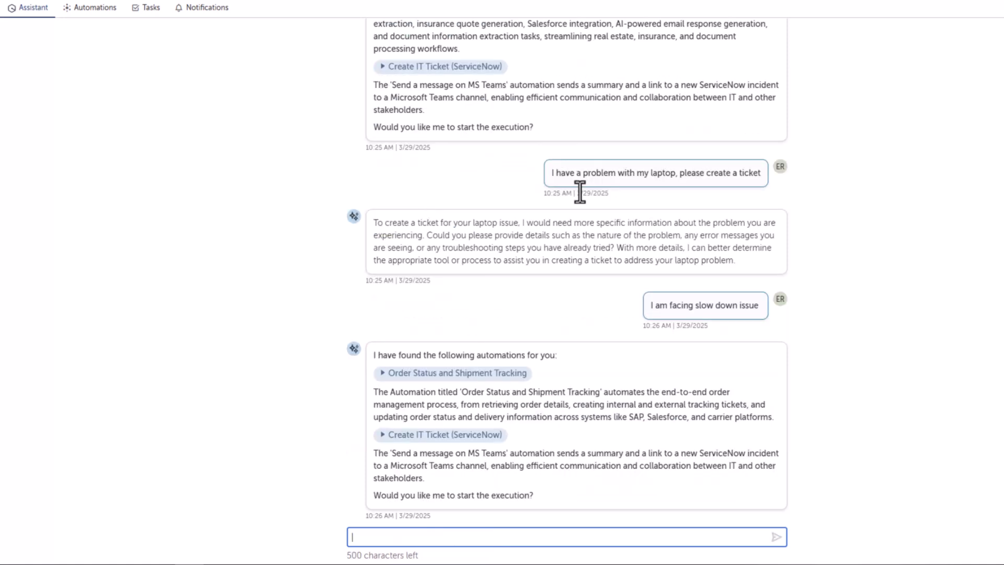
pyautogui.moveTo(527, 237)
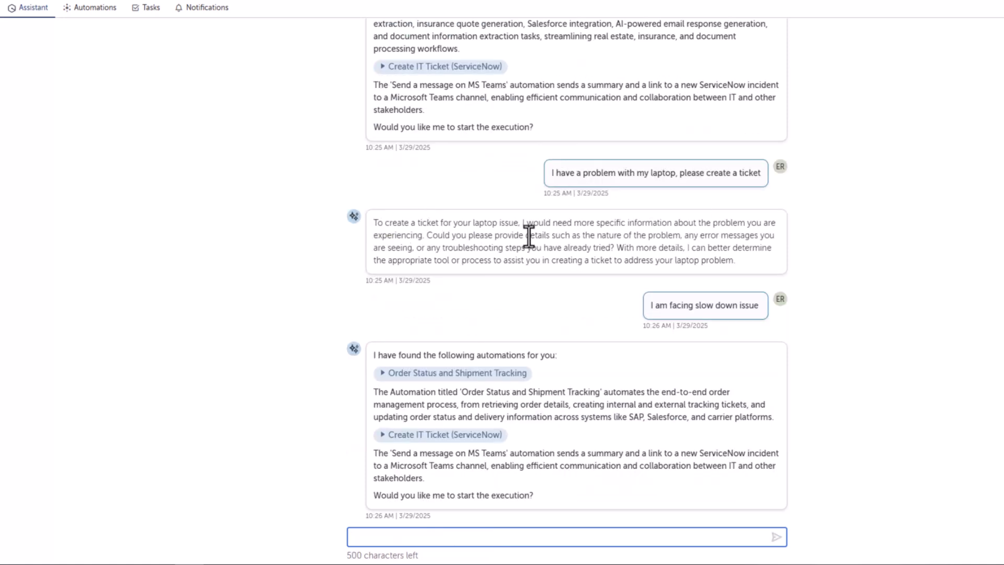
pyautogui.moveTo(472, 222); pyautogui.dragTo(563, 260)
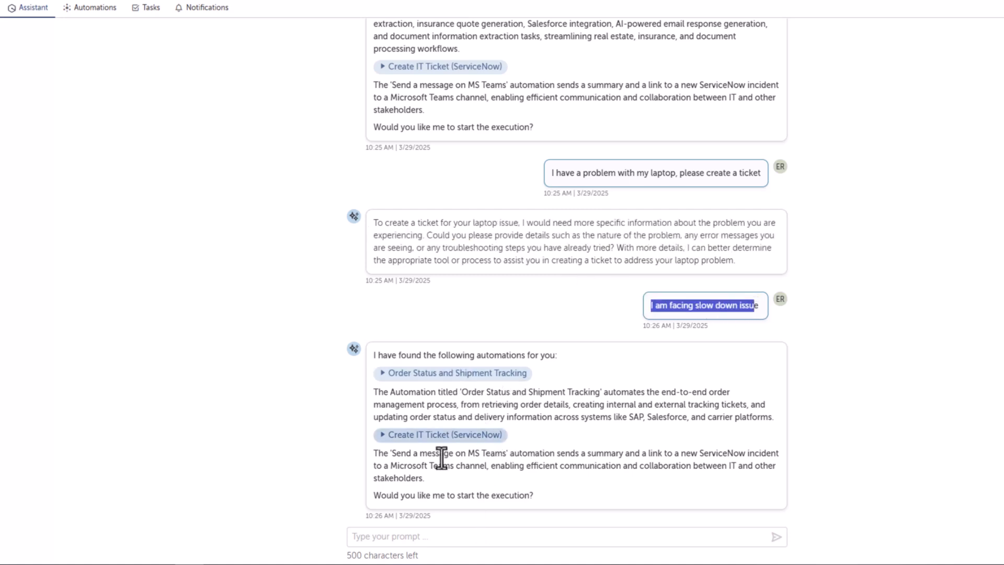
pyautogui.moveTo(633, 416)
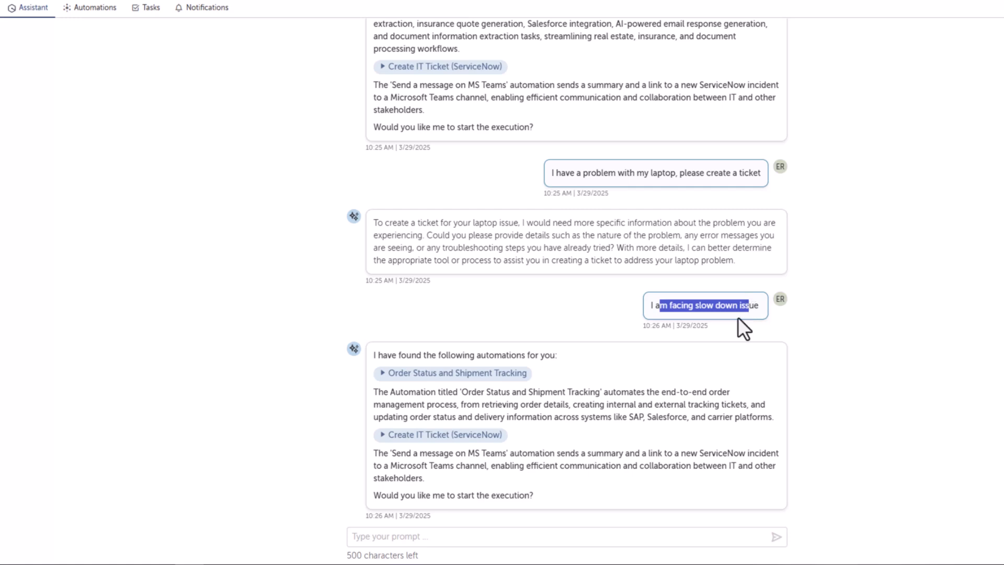
pyautogui.moveTo(516, 413)
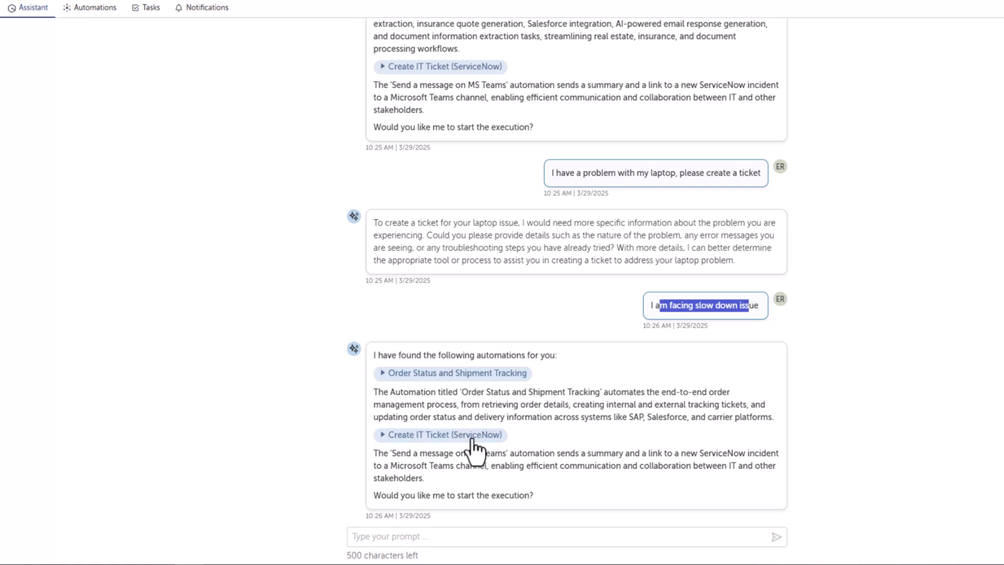
pyautogui.moveTo(528, 414)
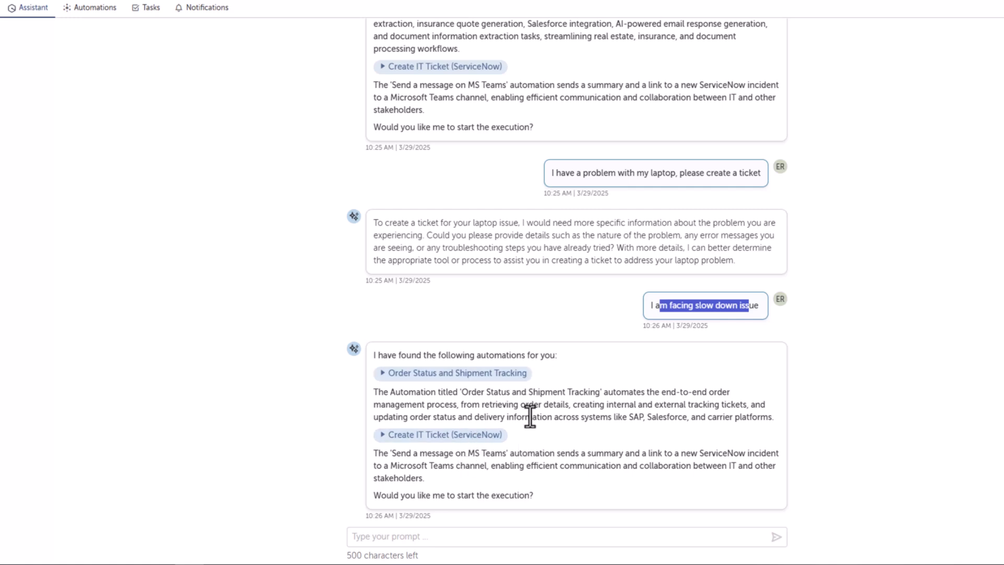
pyautogui.moveTo(434, 460)
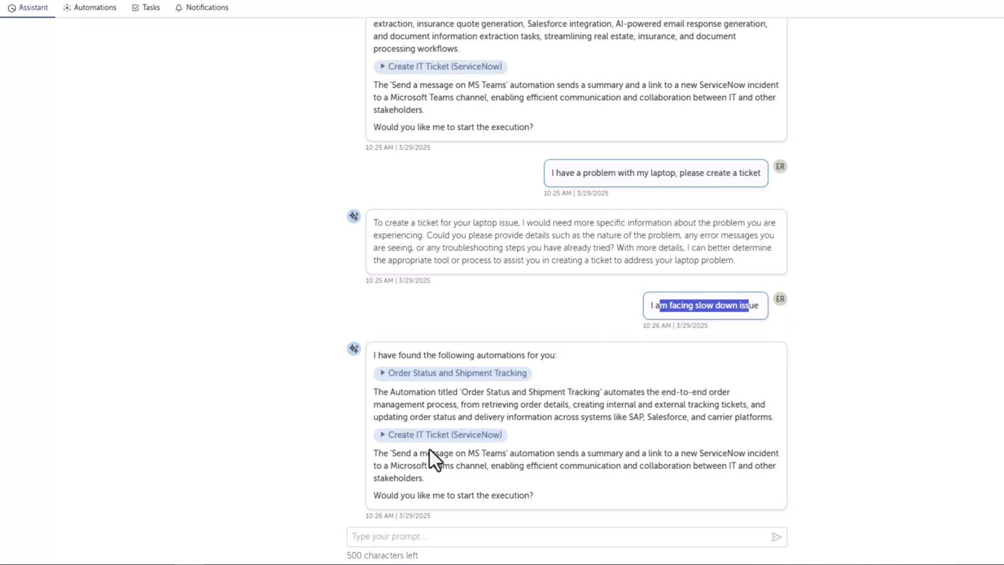
pyautogui.moveTo(448, 451)
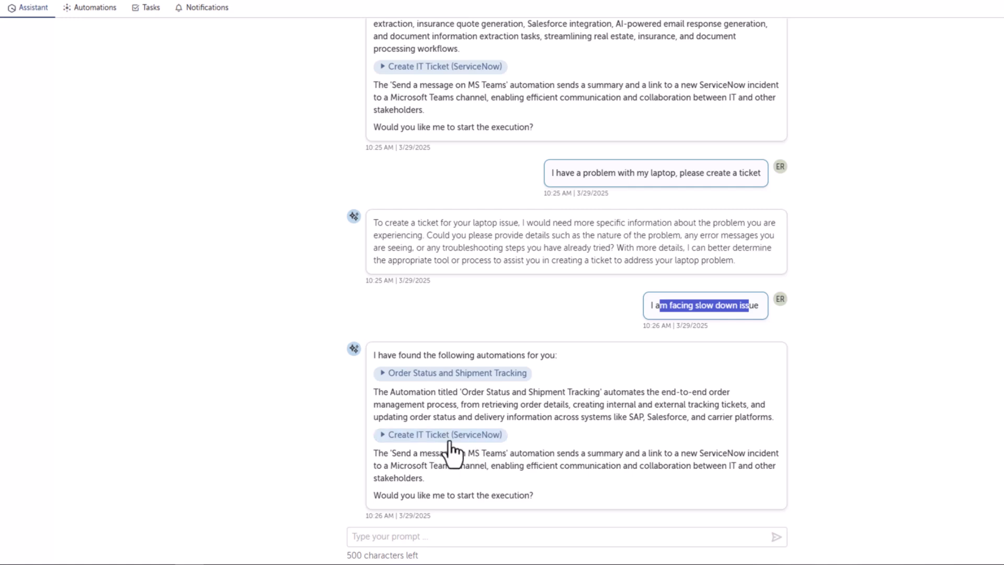
pyautogui.moveTo(464, 337)
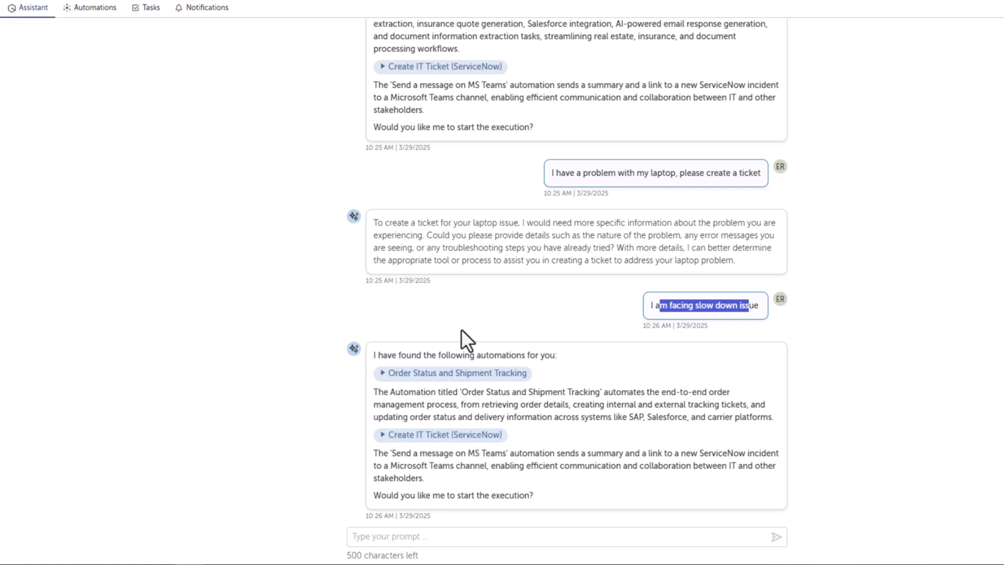
pyautogui.moveTo(463, 536)
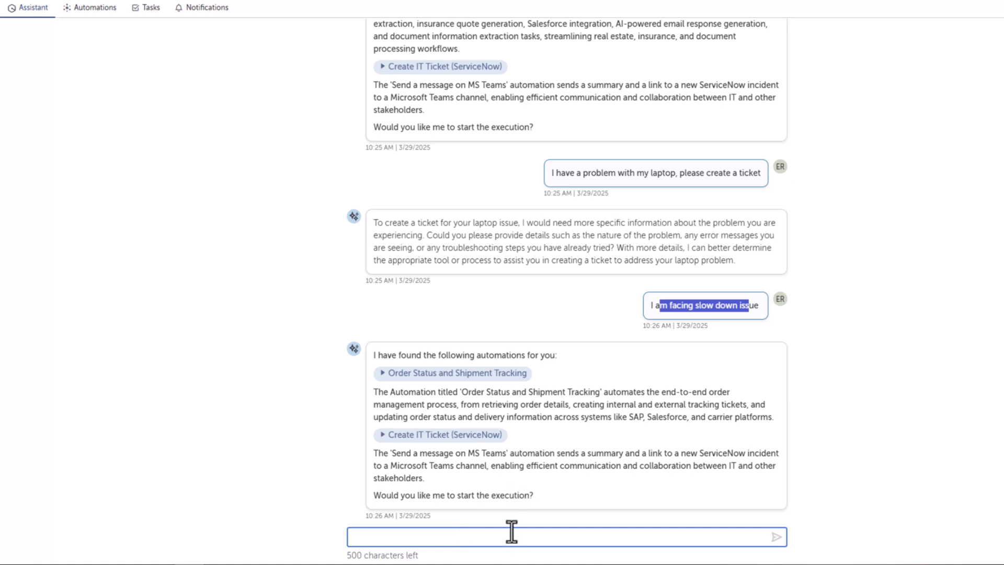
pyautogui.write('I want to process')
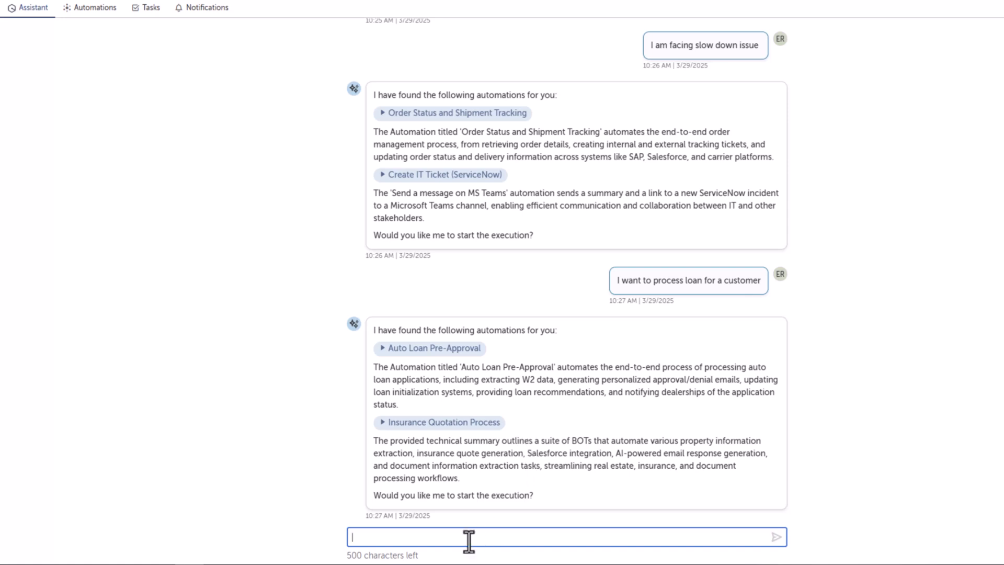
# Send 'I want to process loan for a customer' and 'I want to track my shipments'
pyautogui.write('I want t')
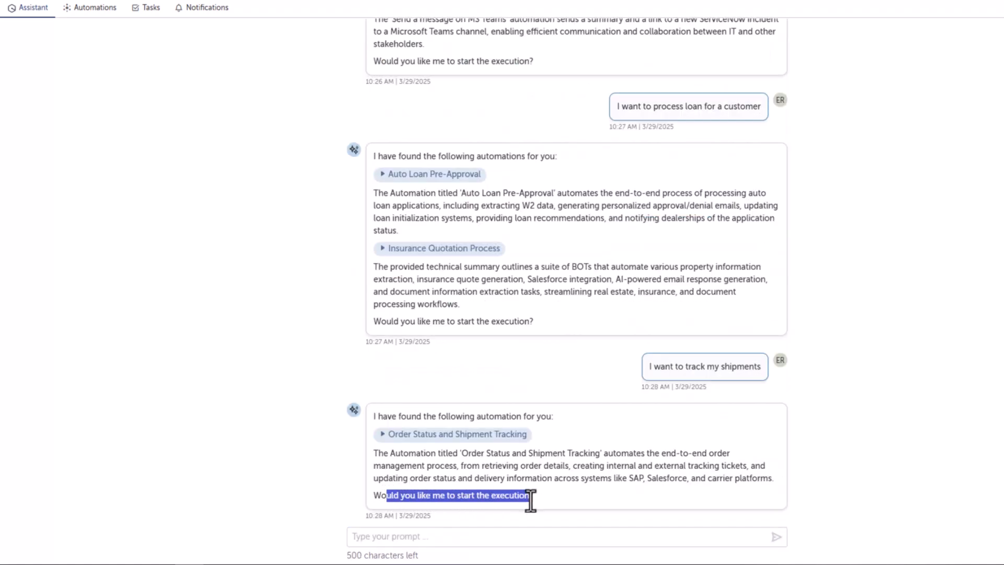
pyautogui.write('Ye')
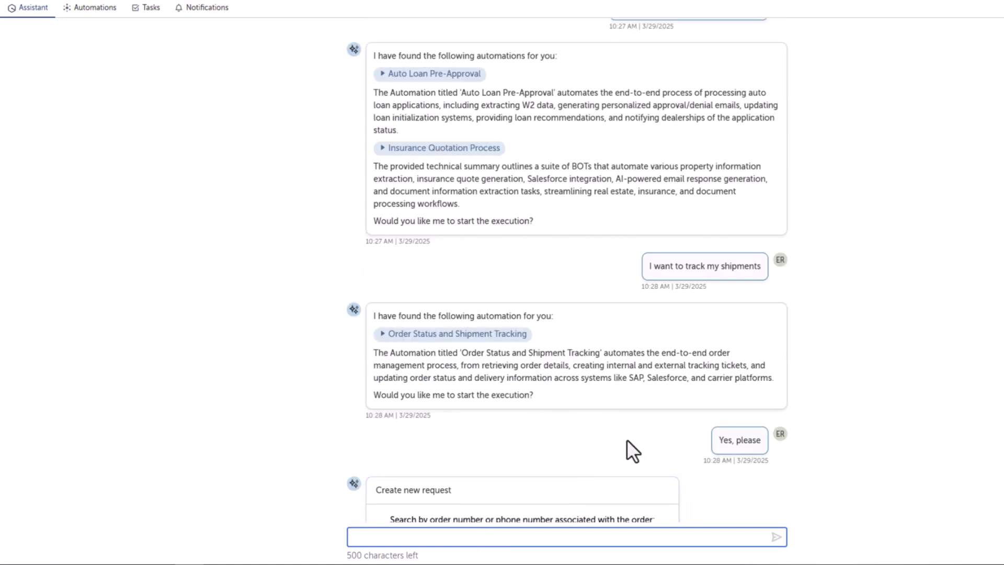
# Scroll the chat to the shipment-tracking form with Order Number and Phone Number fields
pyautogui.scroll(-3)
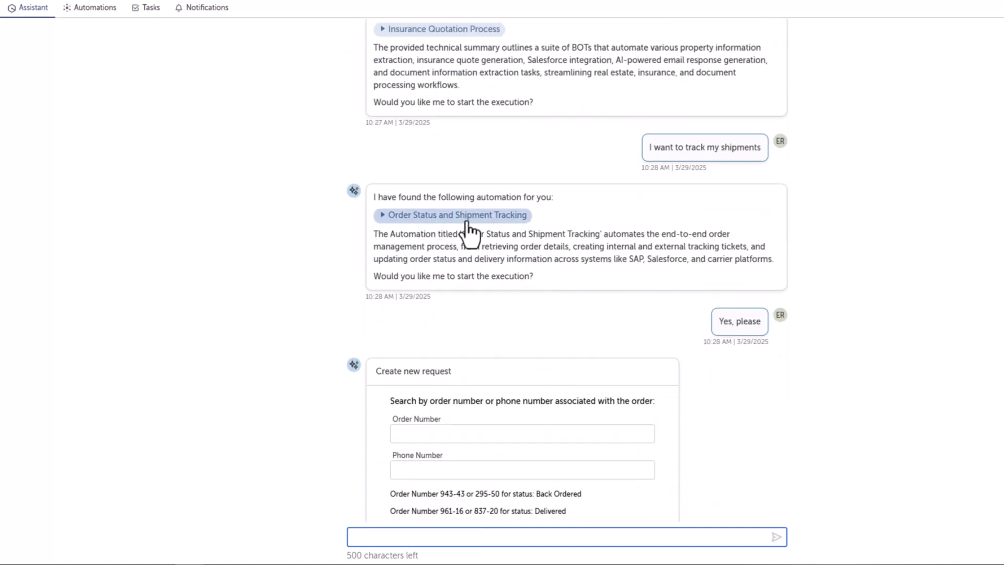
pyautogui.scroll(-3)
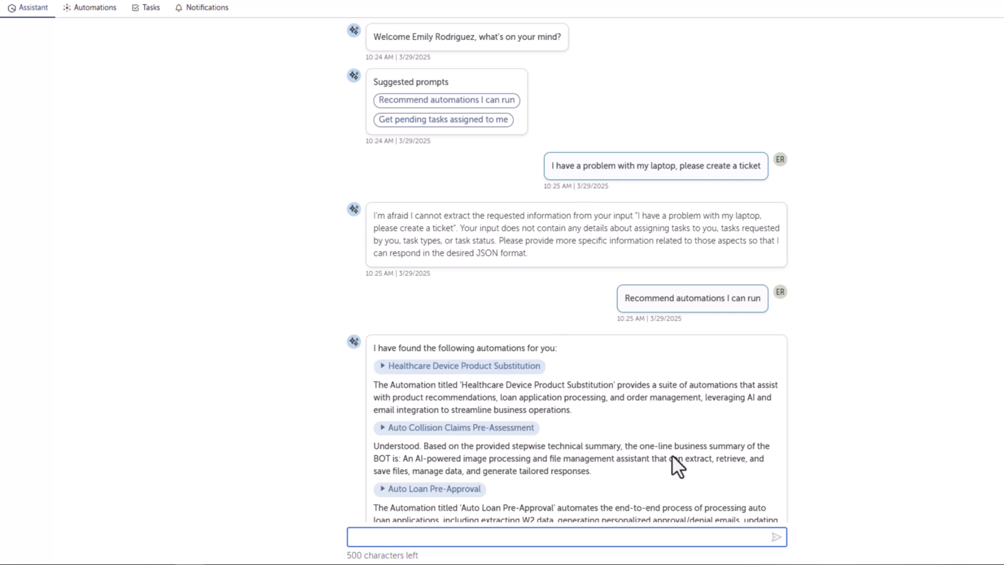
pyautogui.moveTo(664, 192)
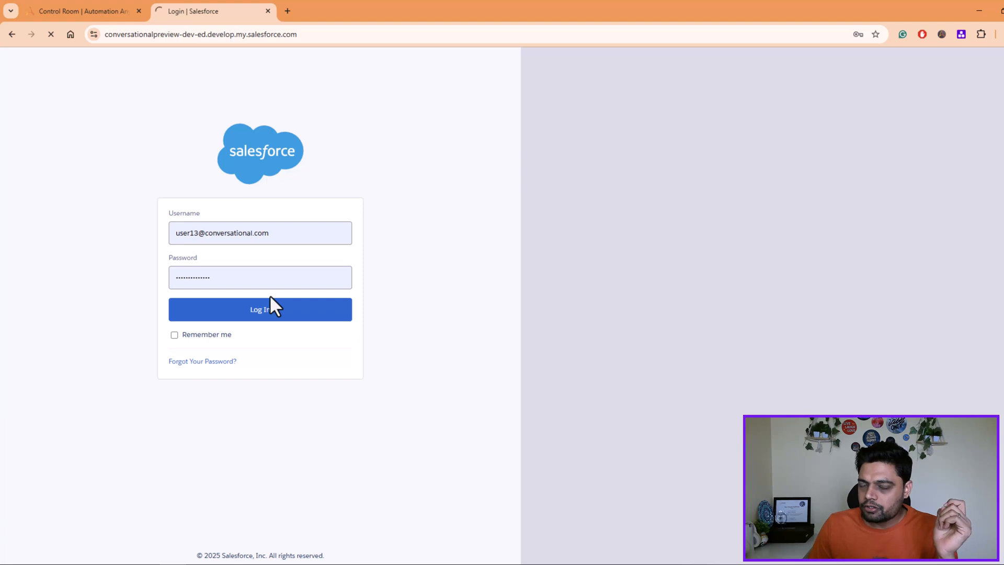
# Log in to Salesforce, browse Opportunities, Leads and Cases, and open a New Case form
pyautogui.click(260, 309)
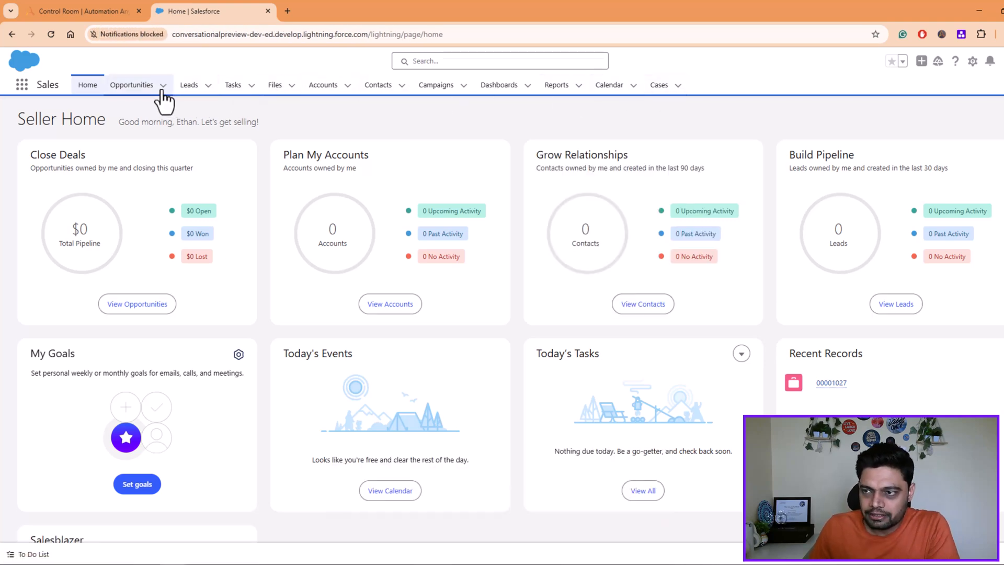
pyautogui.click(132, 85)
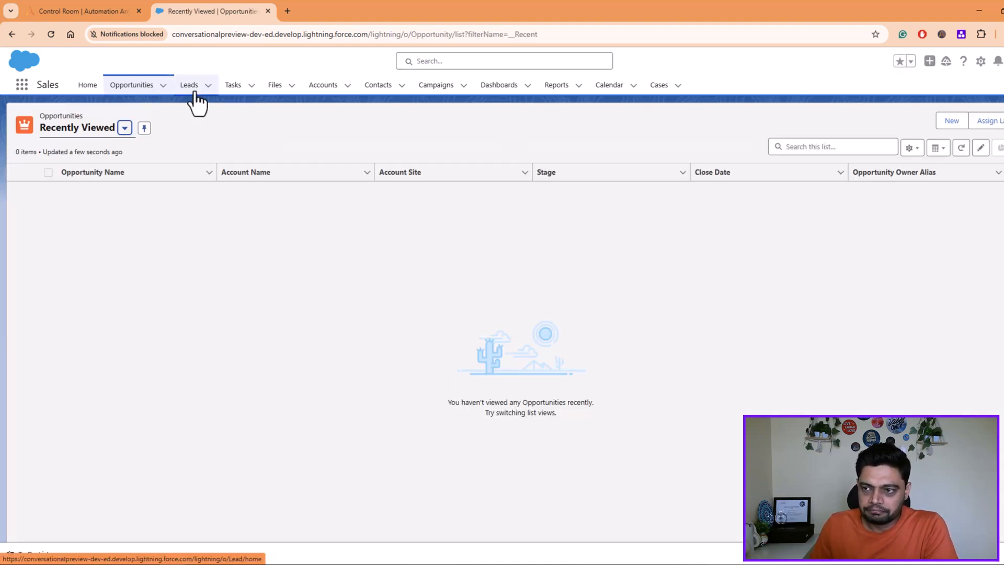
pyautogui.click(188, 85)
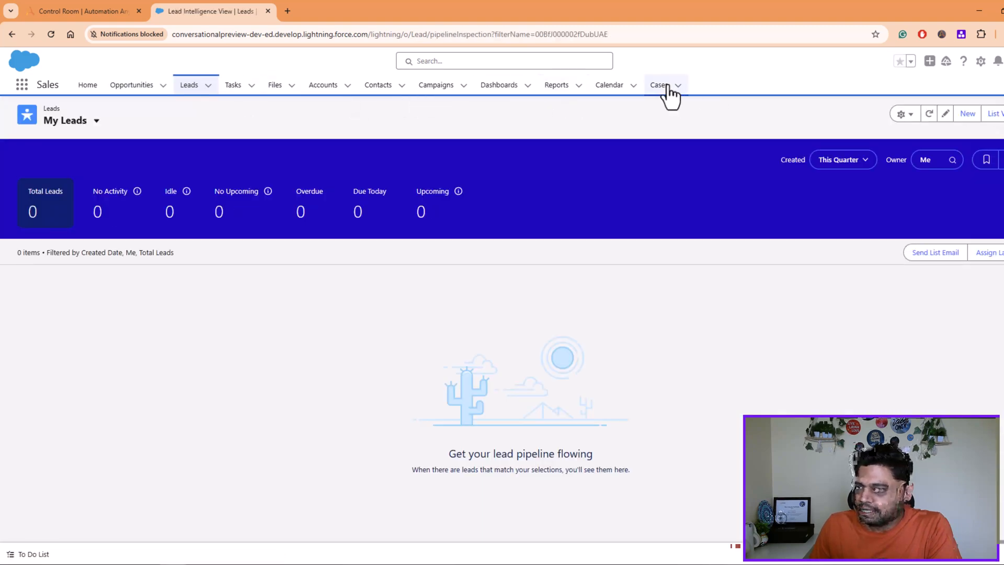
pyautogui.click(658, 85)
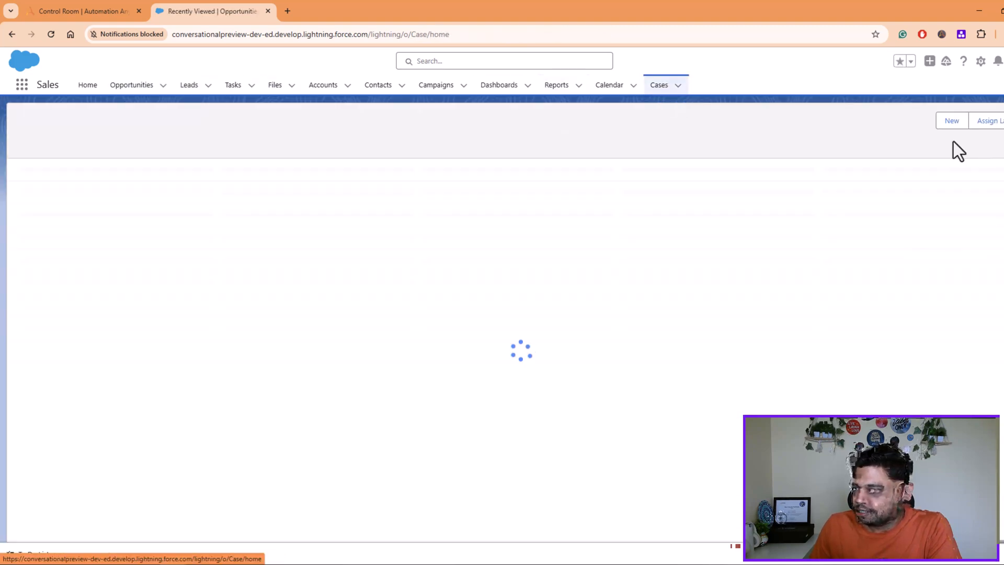
pyautogui.click(952, 120)
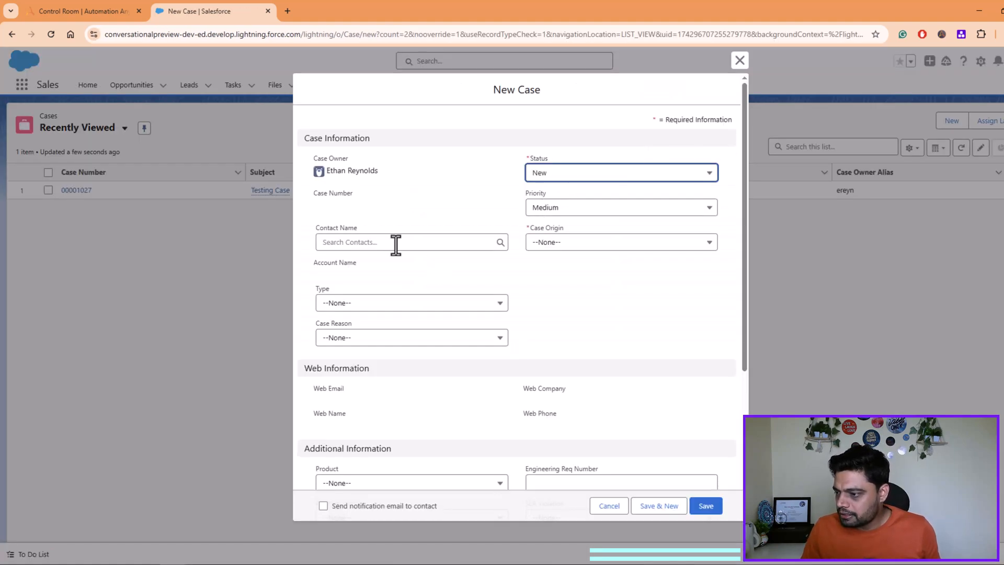
# Enter 'Automation Copilot Test case' as the new case's subject and description
pyautogui.click(409, 241)
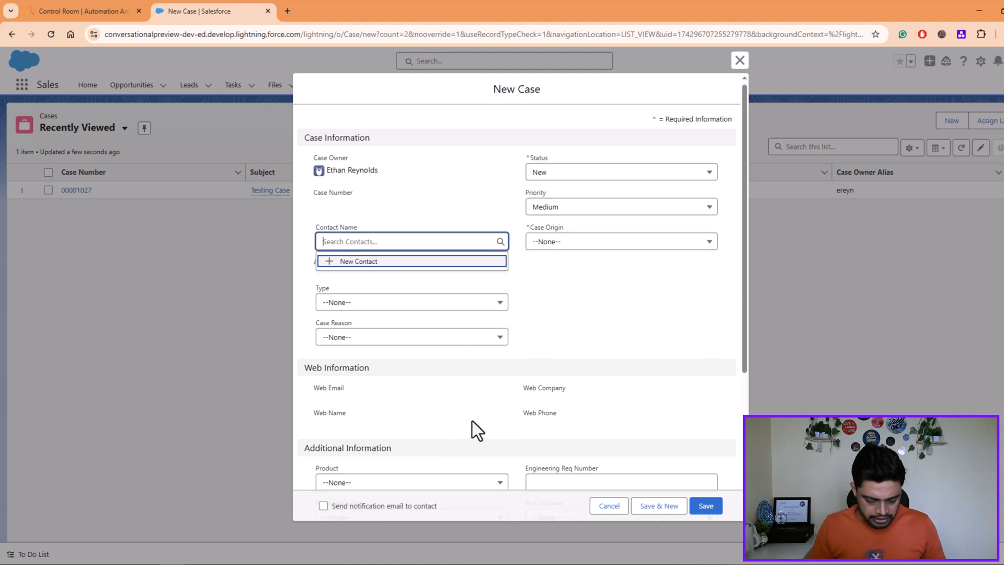
pyautogui.scroll(-3)
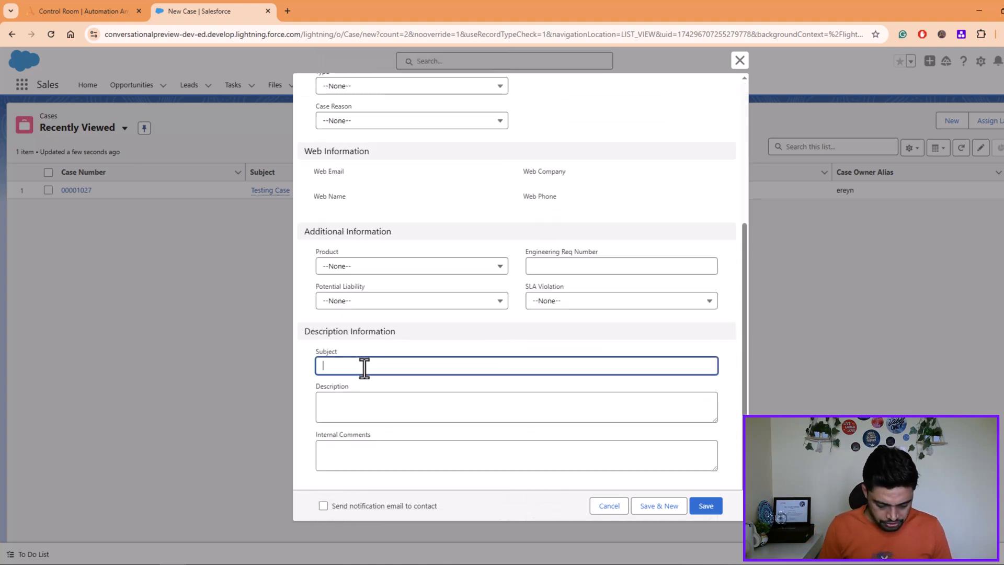
pyautogui.write('Automation Copilot')
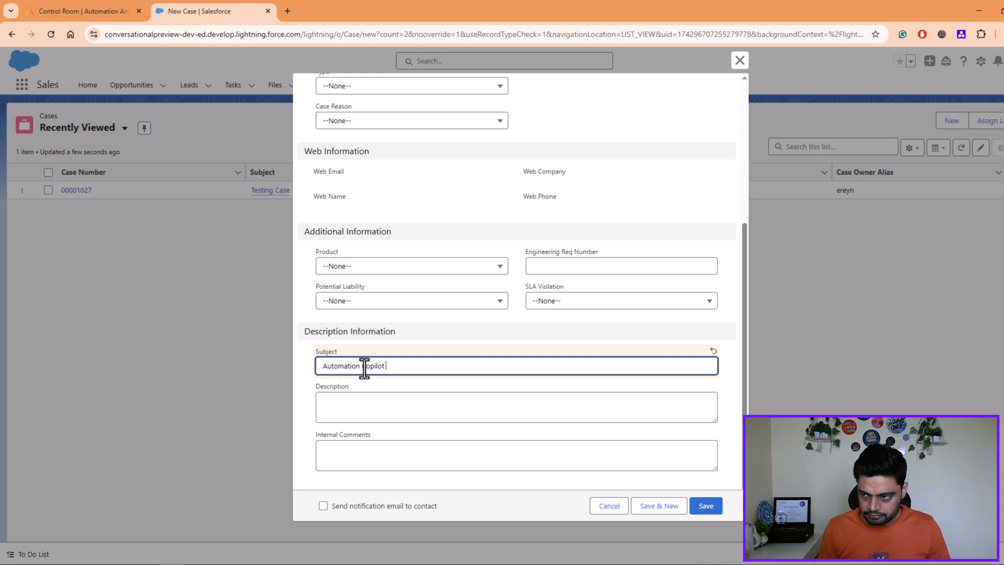
pyautogui.write('Test')
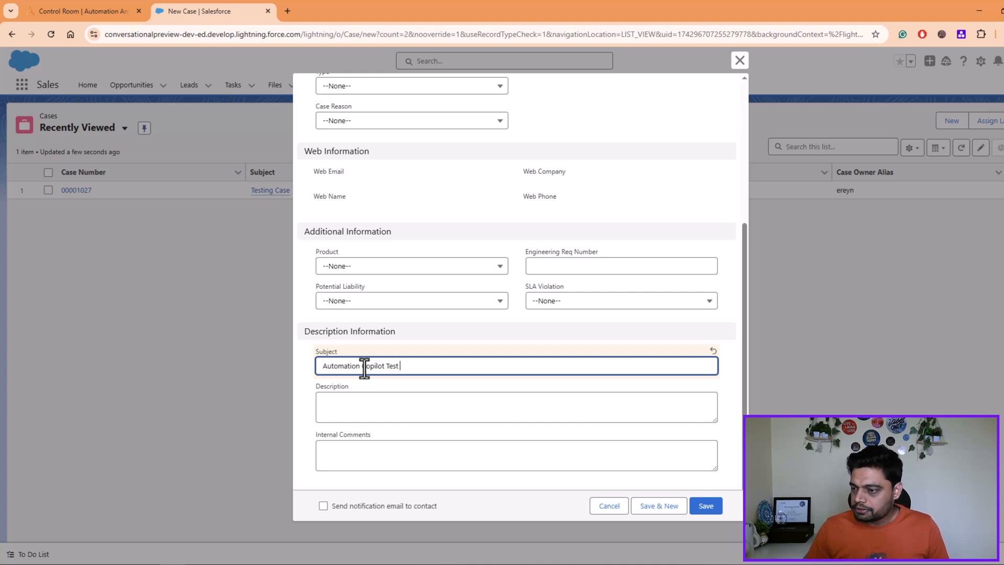
pyautogui.write('case')
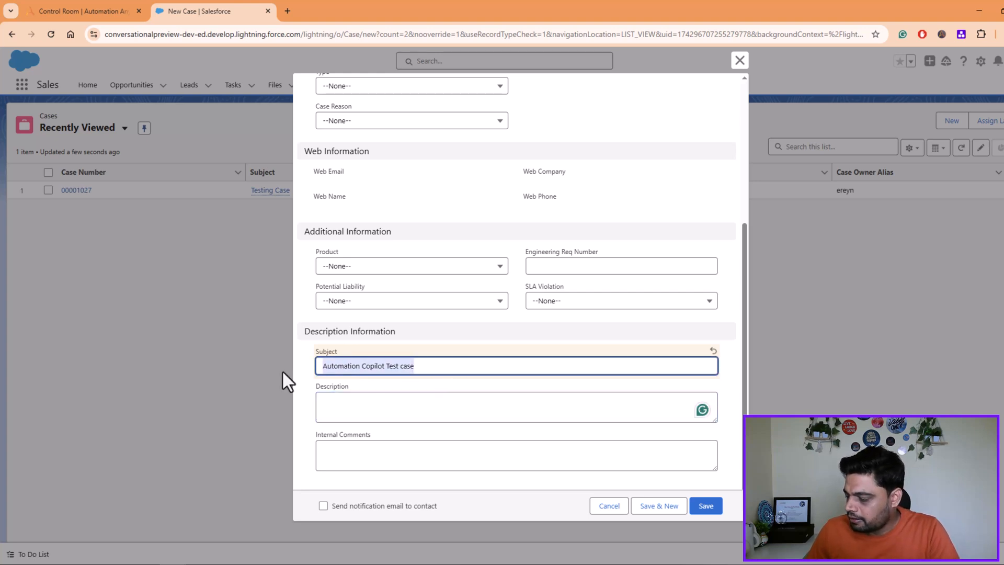
pyautogui.write('Automation Copilot Test case')
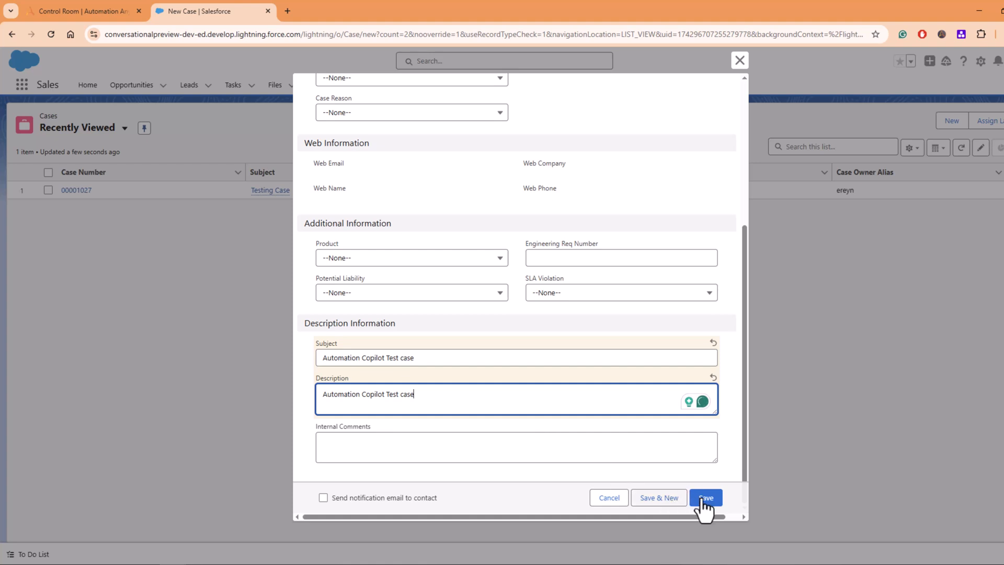
# Set Case Origin to Web and save the case
pyautogui.click(704, 497)
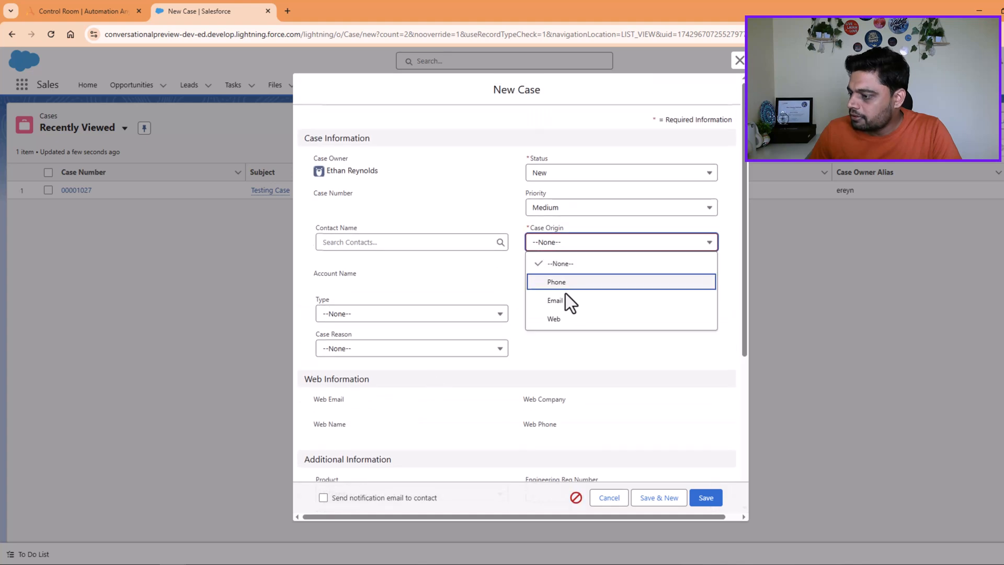
pyautogui.click(553, 319)
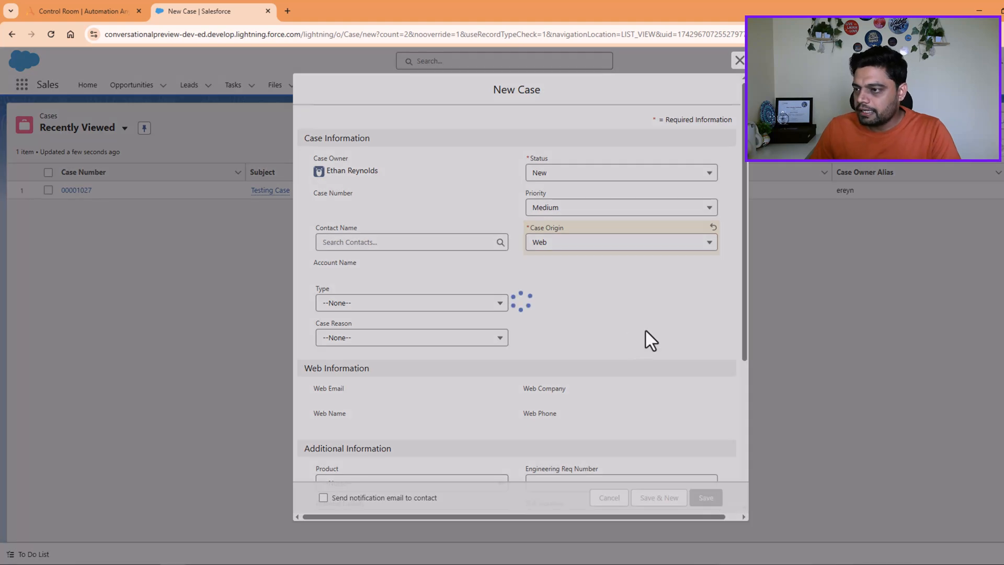
pyautogui.click(705, 497)
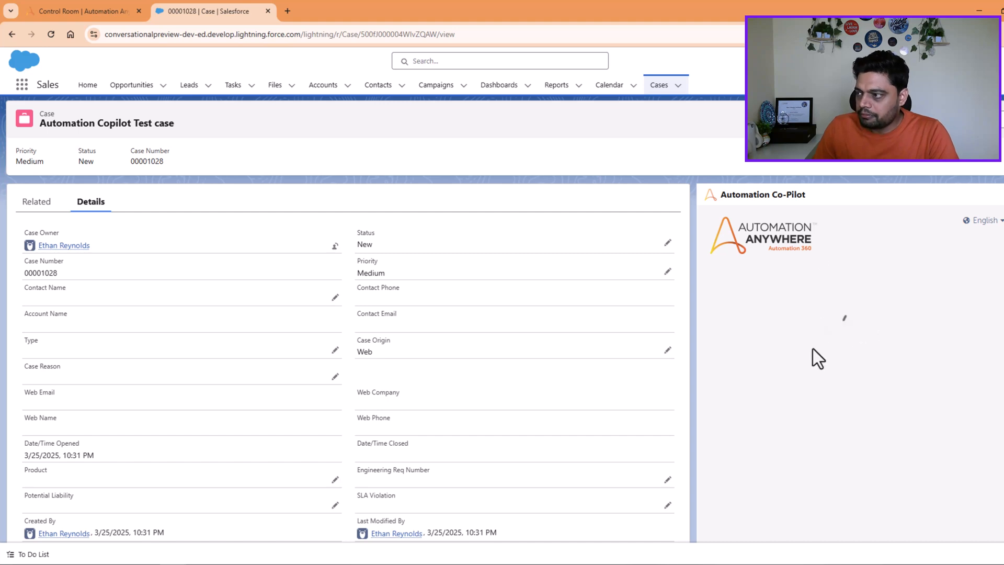
# Scroll the case 00001028 page while the embedded Co-Pilot loads its welcome and suggested prompts
pyautogui.scroll(-3)
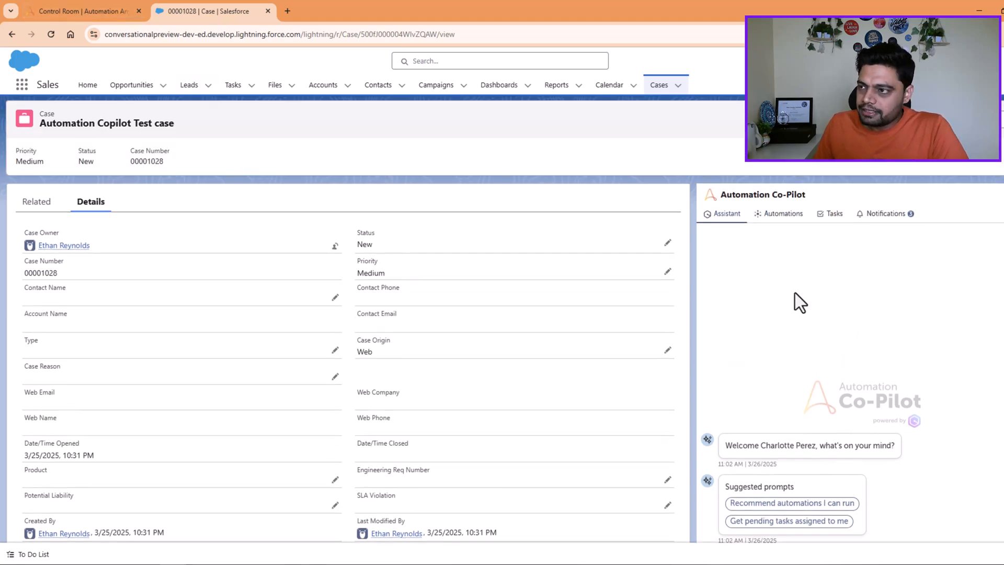
pyautogui.moveTo(803, 351)
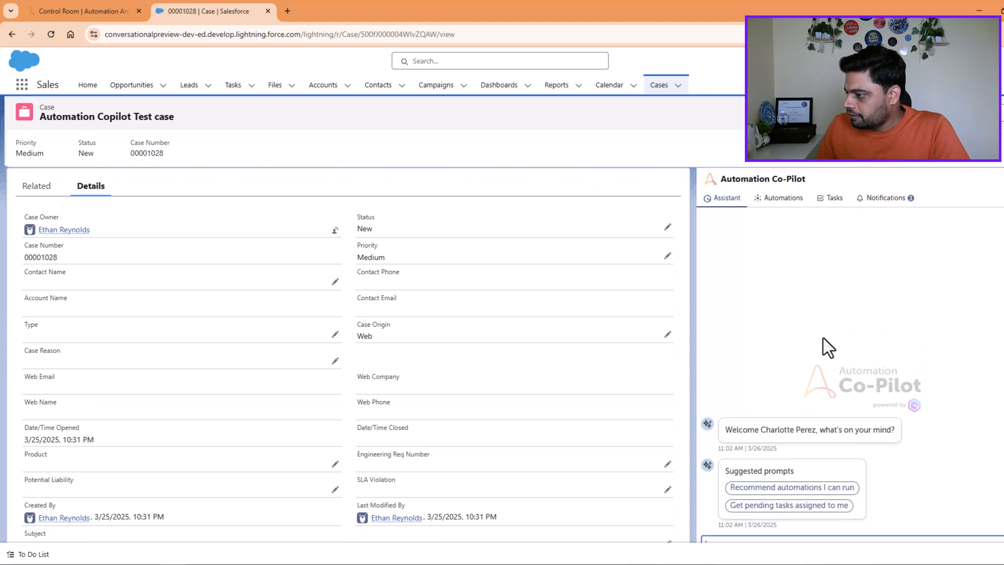
pyautogui.scroll(-3)
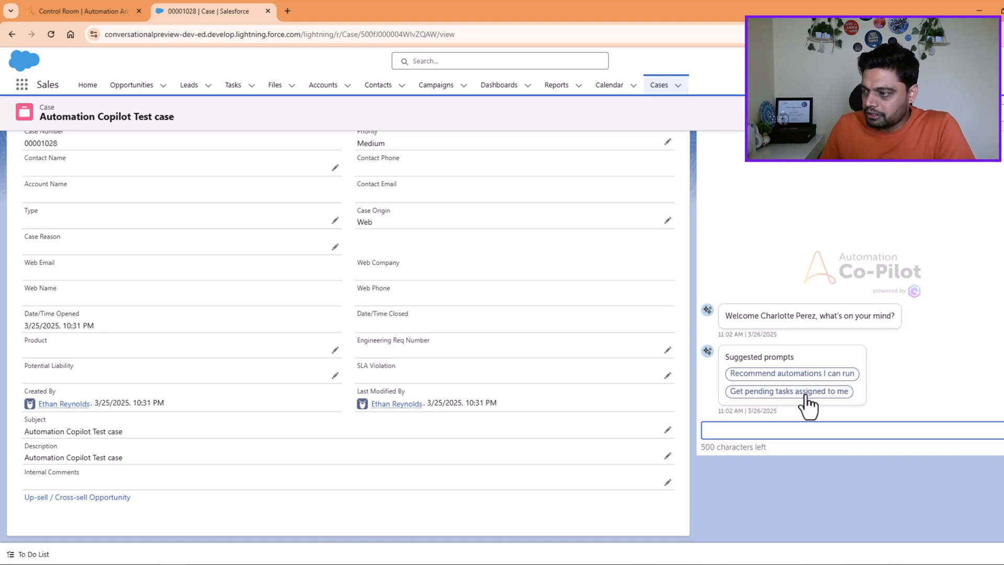
# Ask embedded Co-Pilot for pending tasks and 'Get me the open cases', then go to Control Room
pyautogui.click(788, 391)
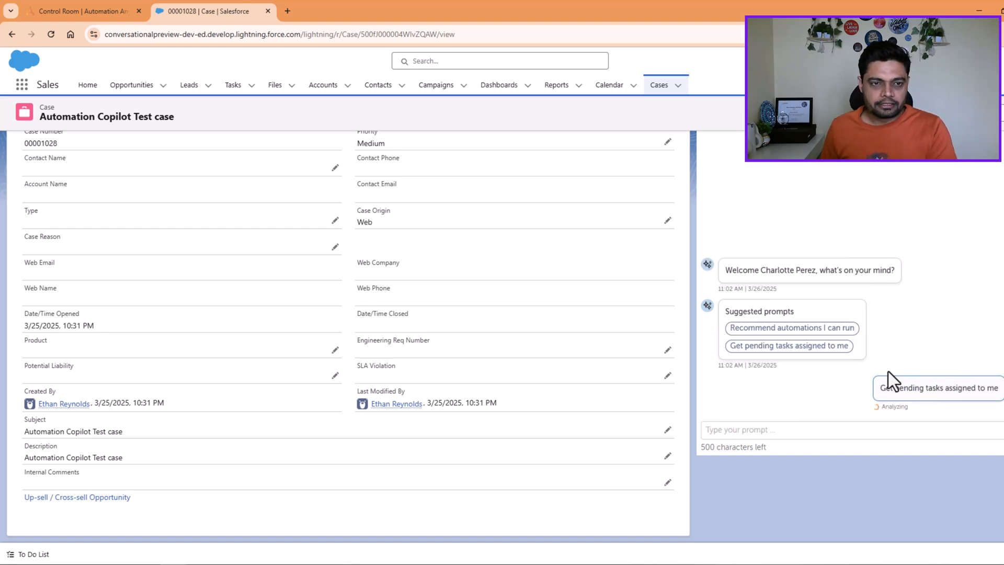
pyautogui.click(789, 345)
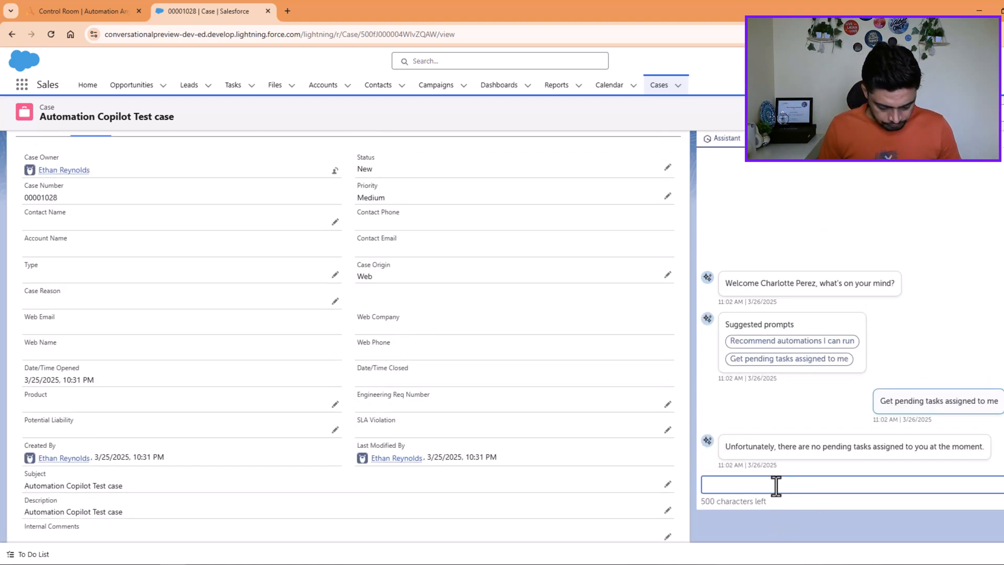
pyautogui.write('C')
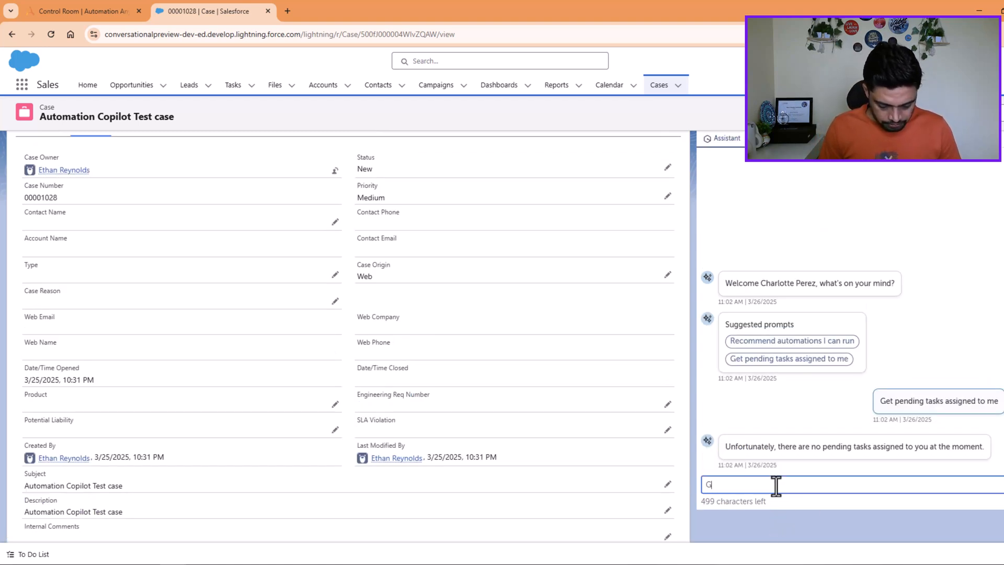
pyautogui.write('Get me the ope')
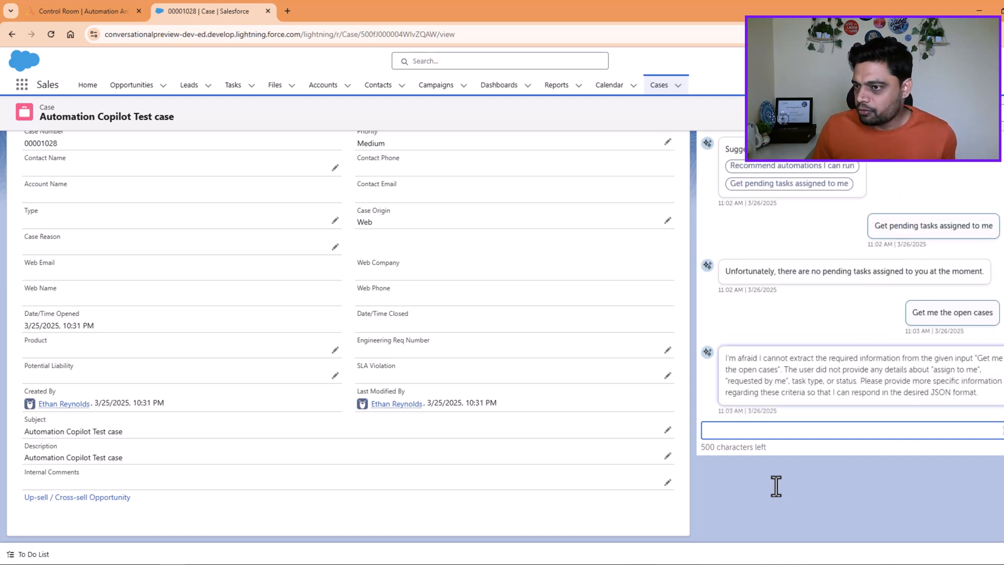
pyautogui.moveTo(198, 163)
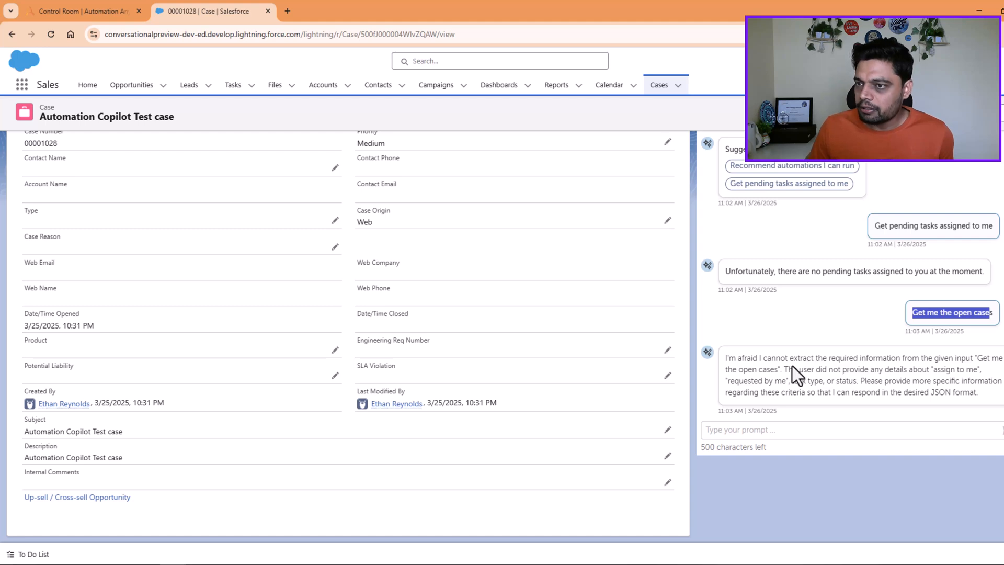
pyautogui.click(80, 11)
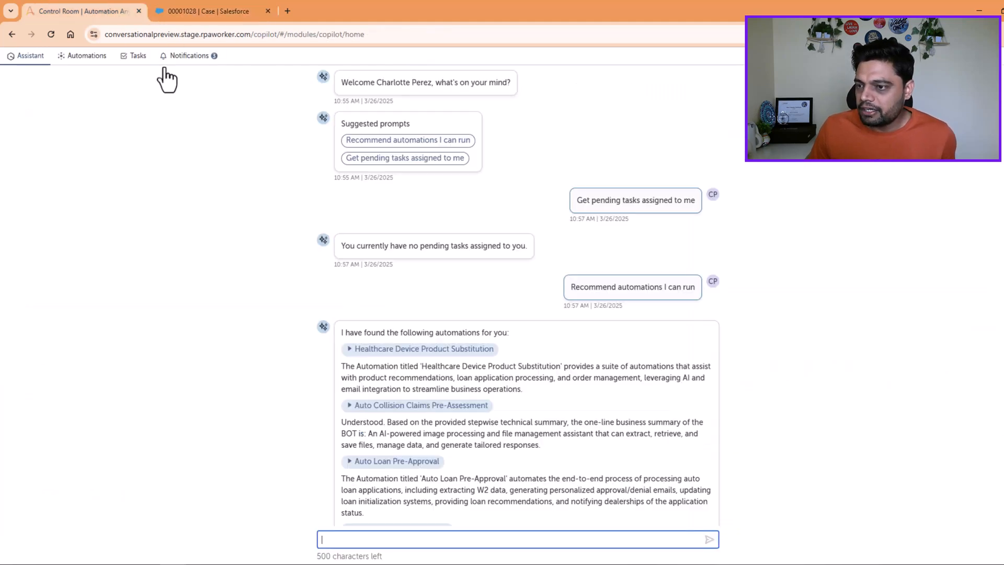
# View the Co-Pilot Automations catalogue, then return to the Salesforce case tab
pyautogui.click(86, 55)
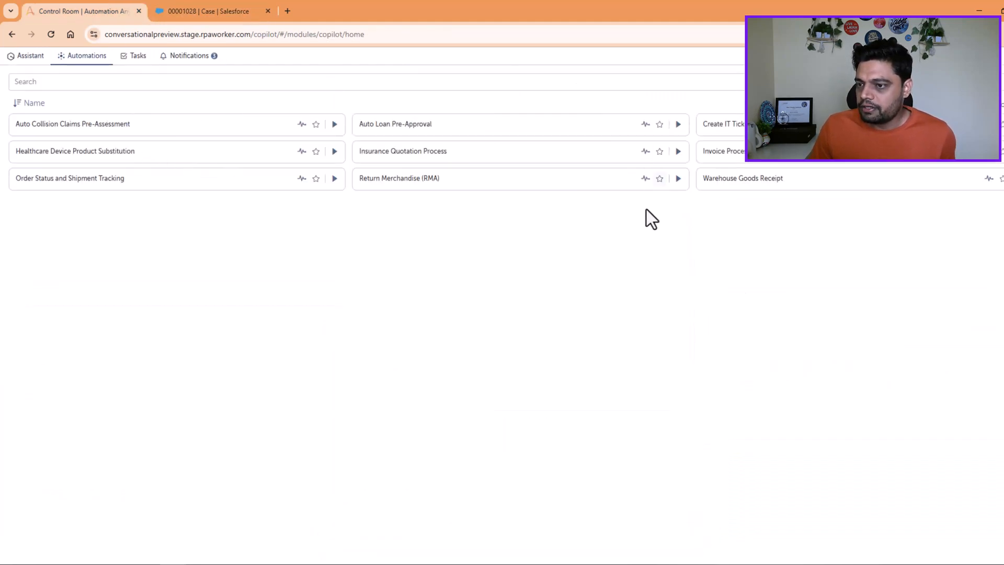
pyautogui.moveTo(169, 167)
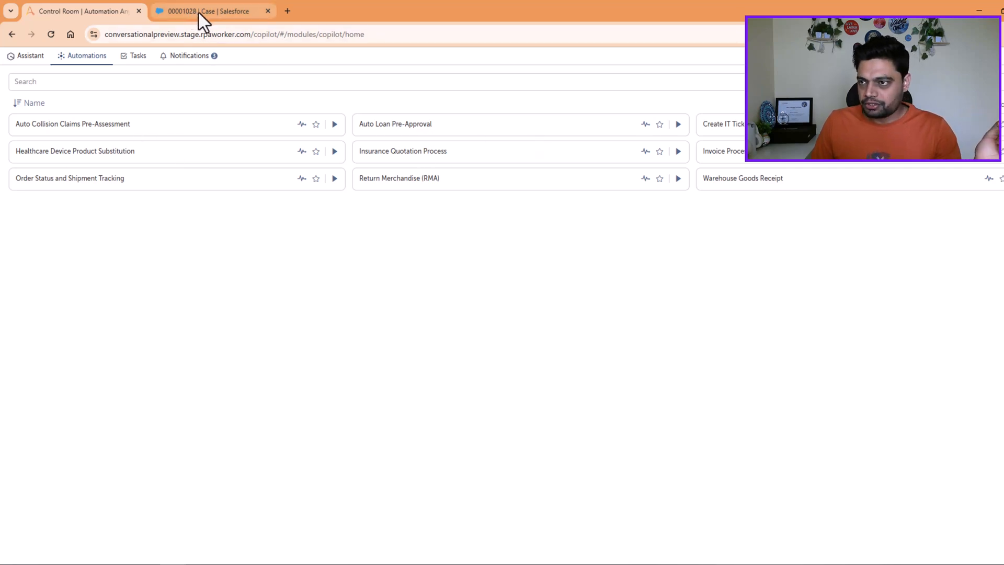
pyautogui.click(211, 11)
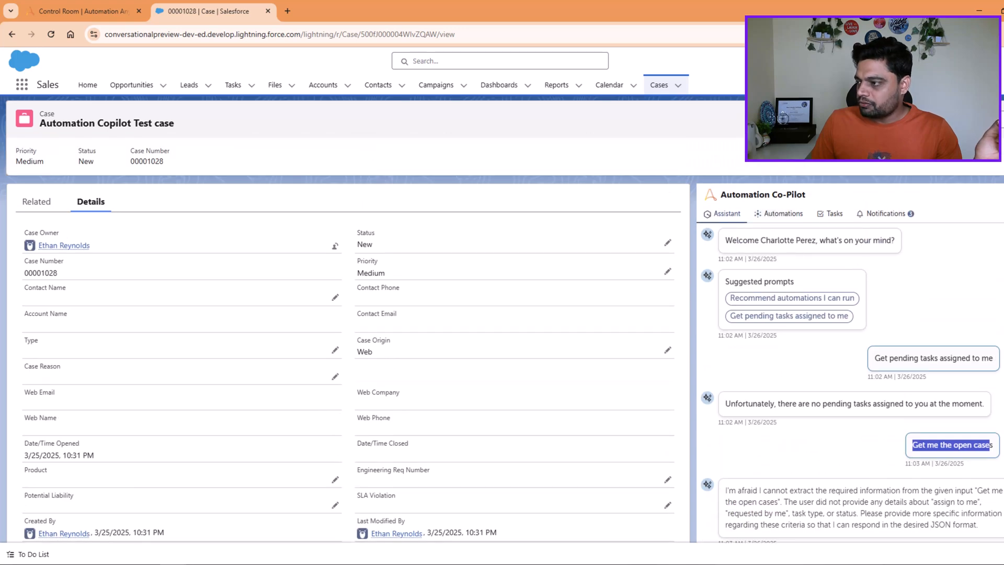
# Open the Tasks tab in the Co-Pilot panel on case 00001028
pyautogui.click(833, 214)
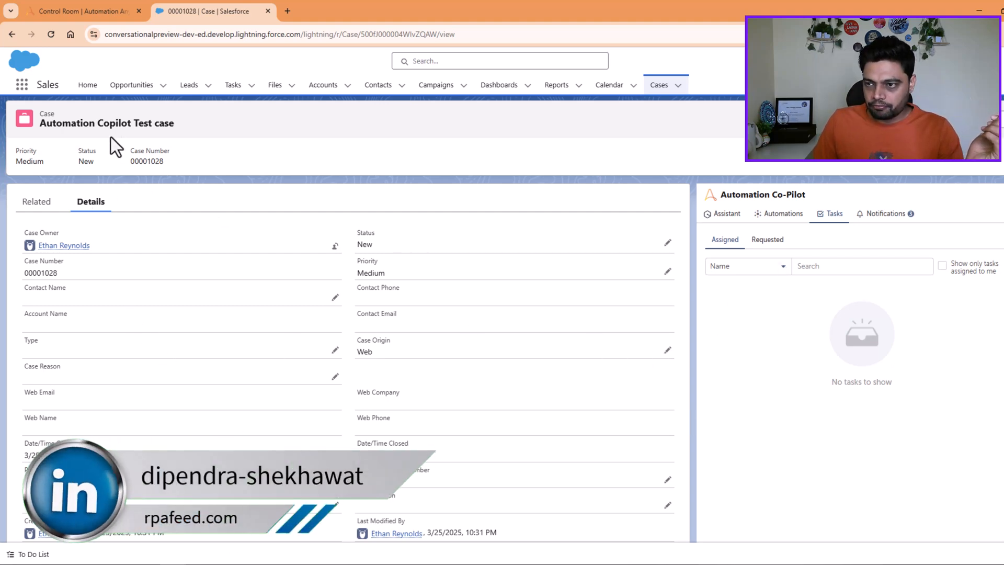
pyautogui.moveTo(496, 323)
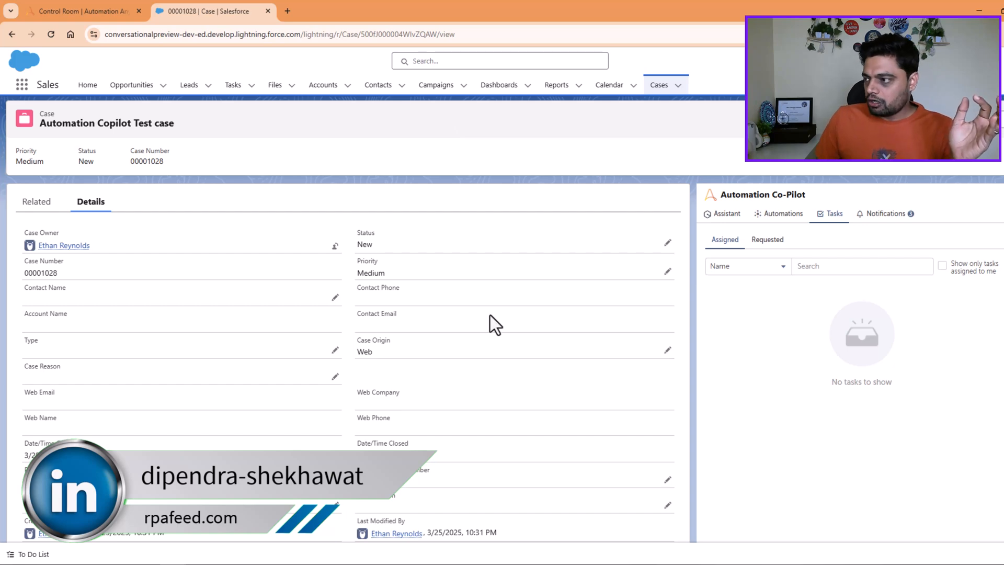